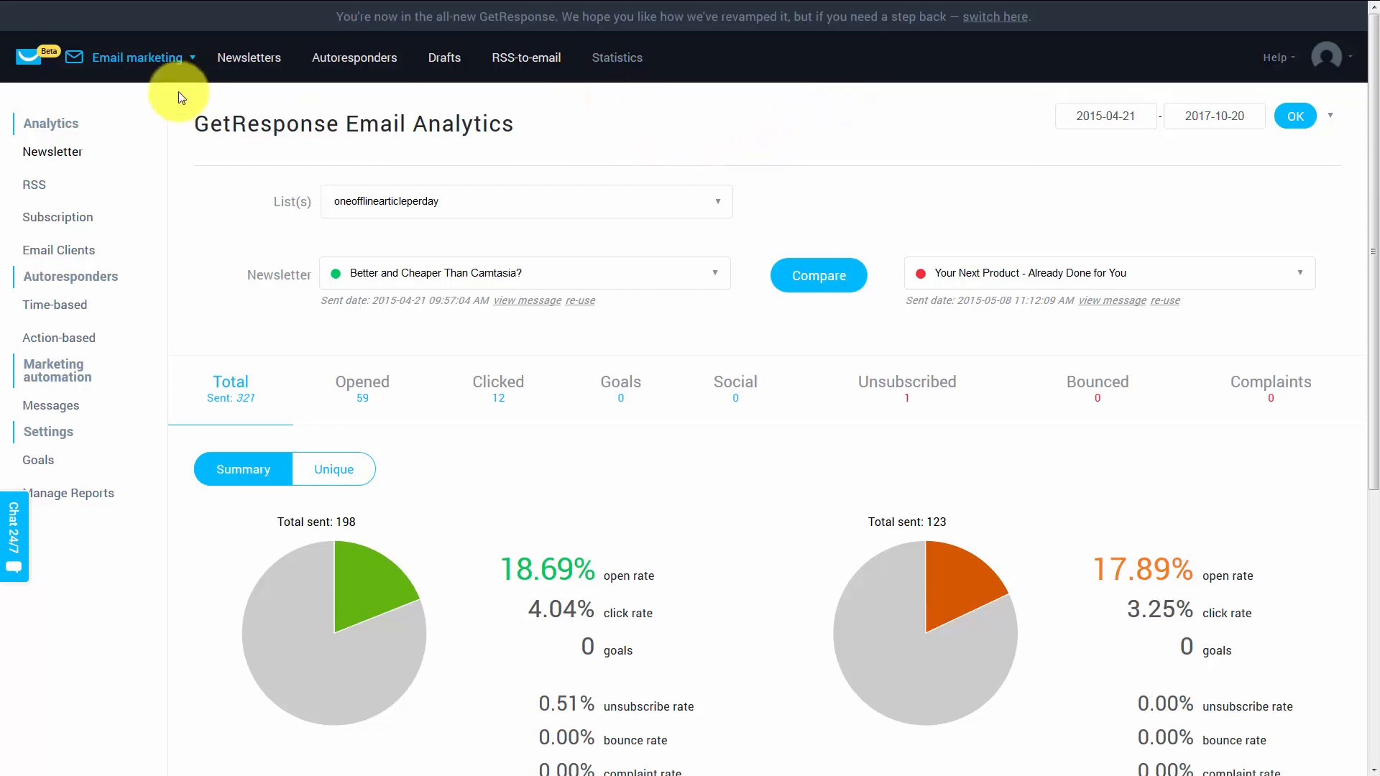
pyautogui.moveTo(260, 83)
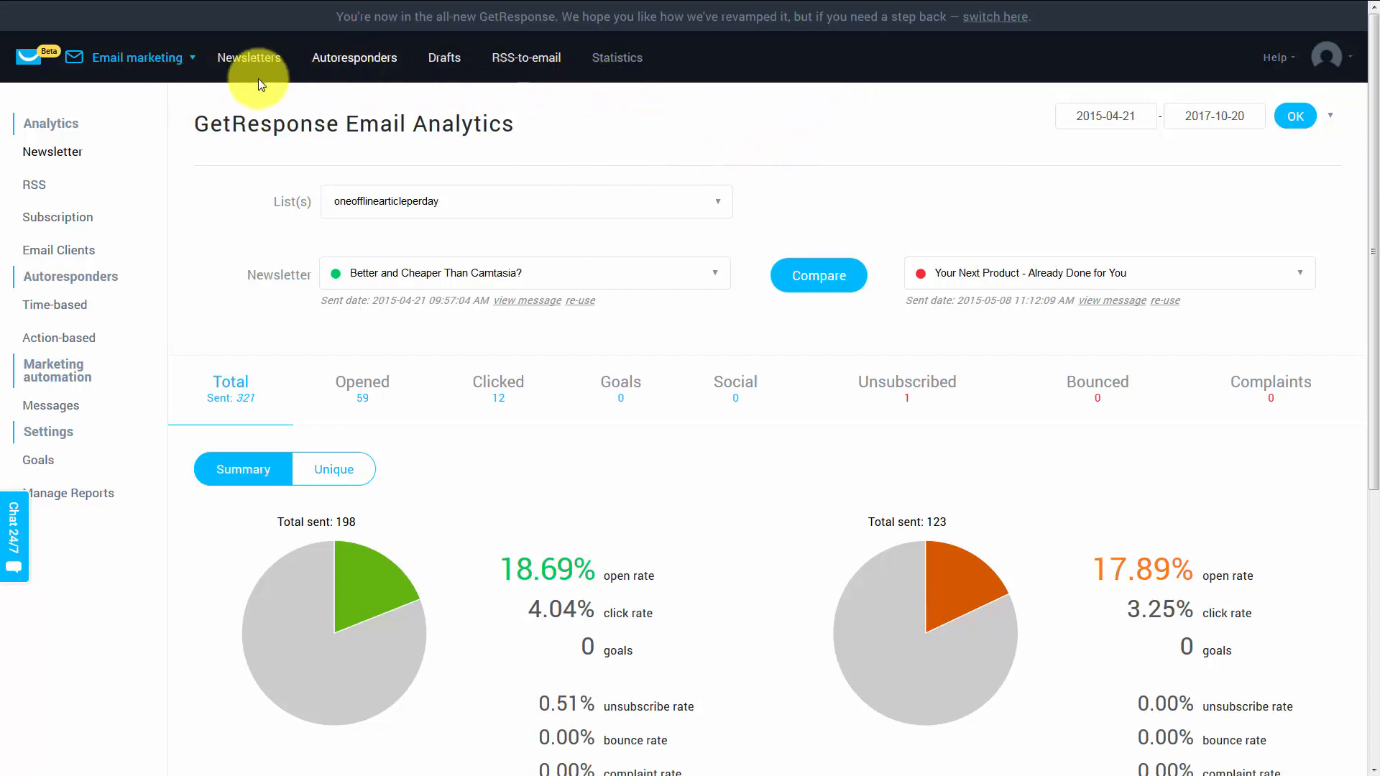
pyautogui.moveTo(628, 138)
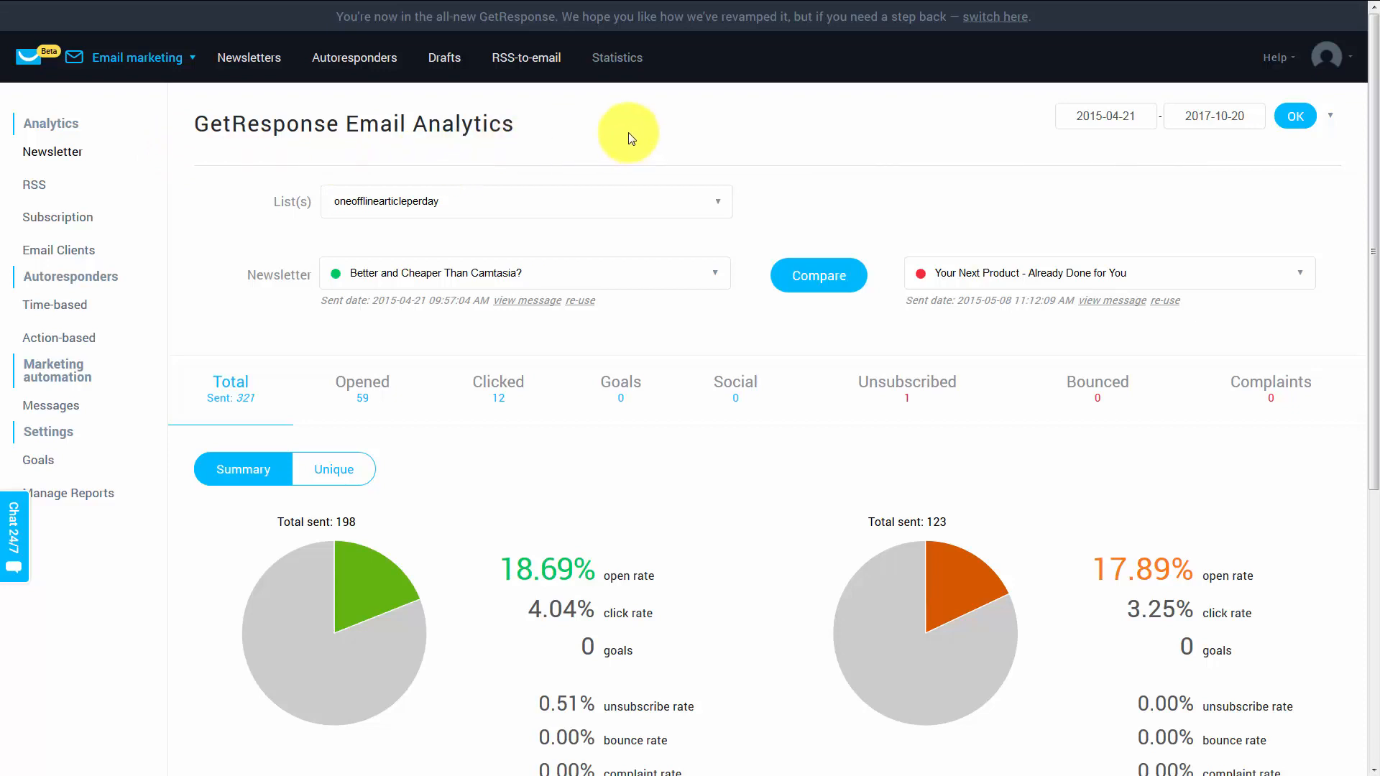
pyautogui.moveTo(544, 195)
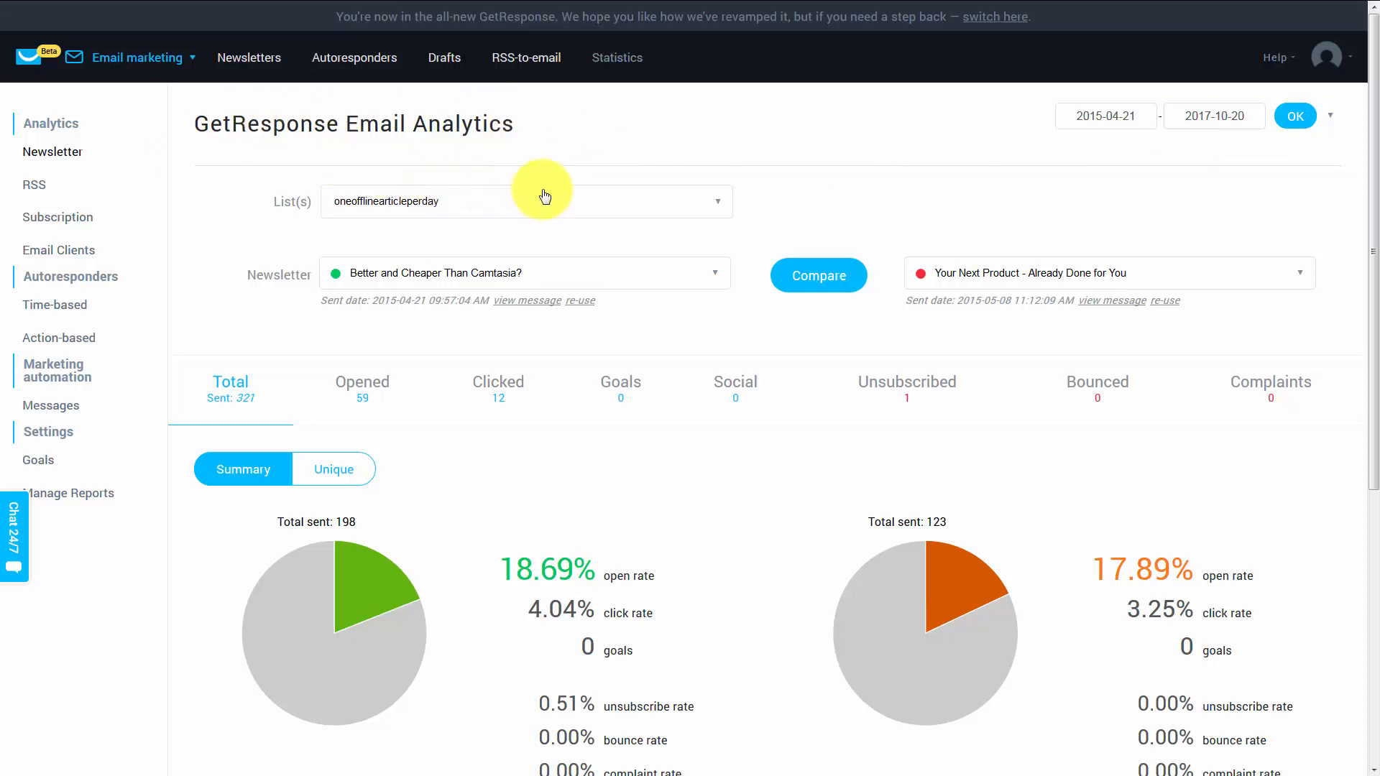
pyautogui.moveTo(552, 168)
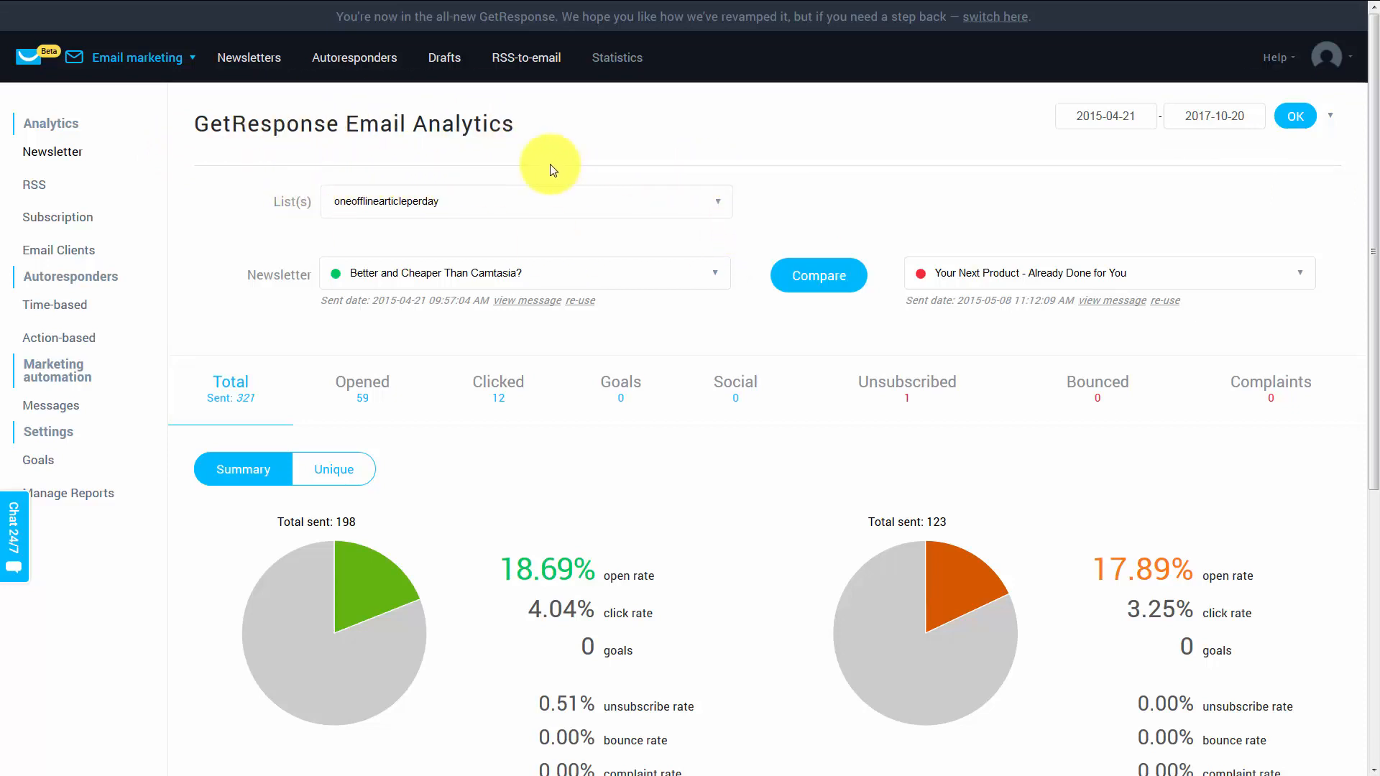
pyautogui.moveTo(698, 188)
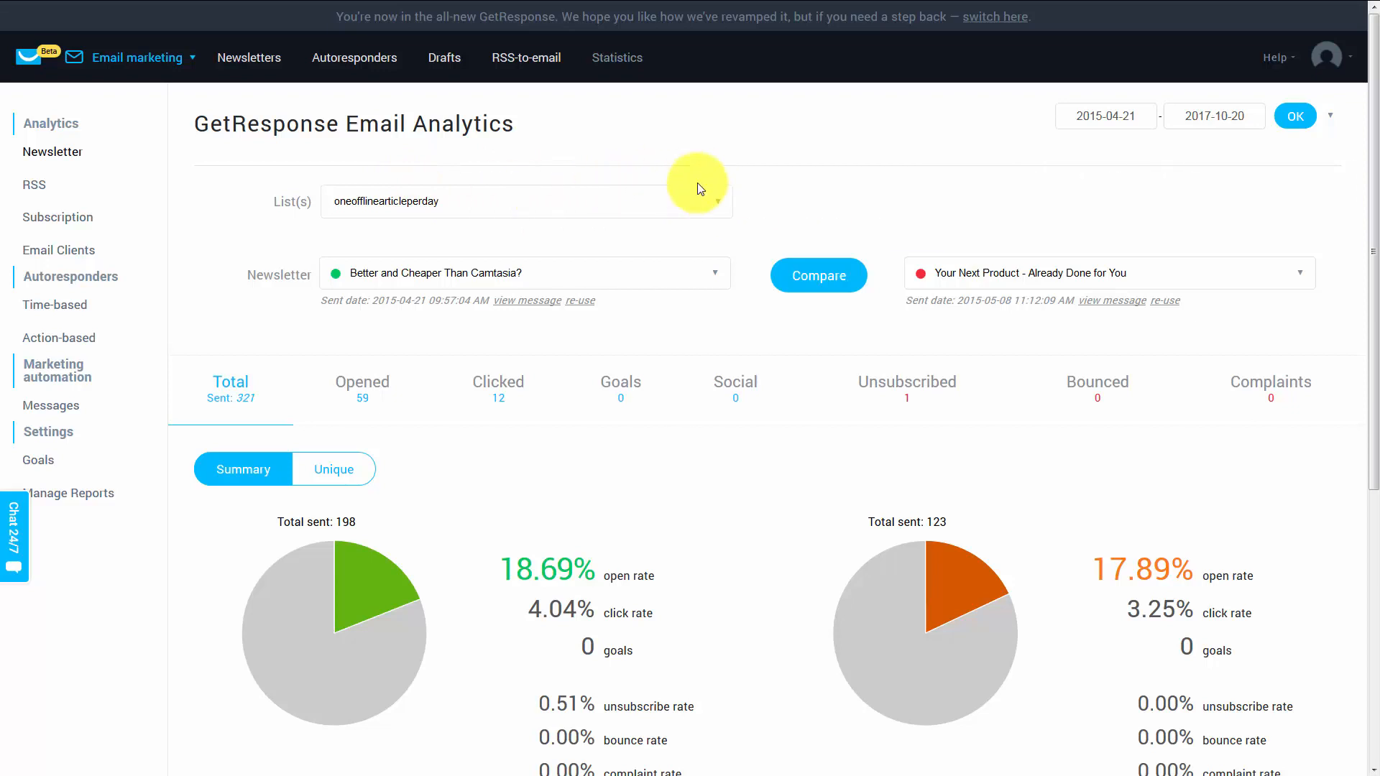
pyautogui.moveTo(707, 220)
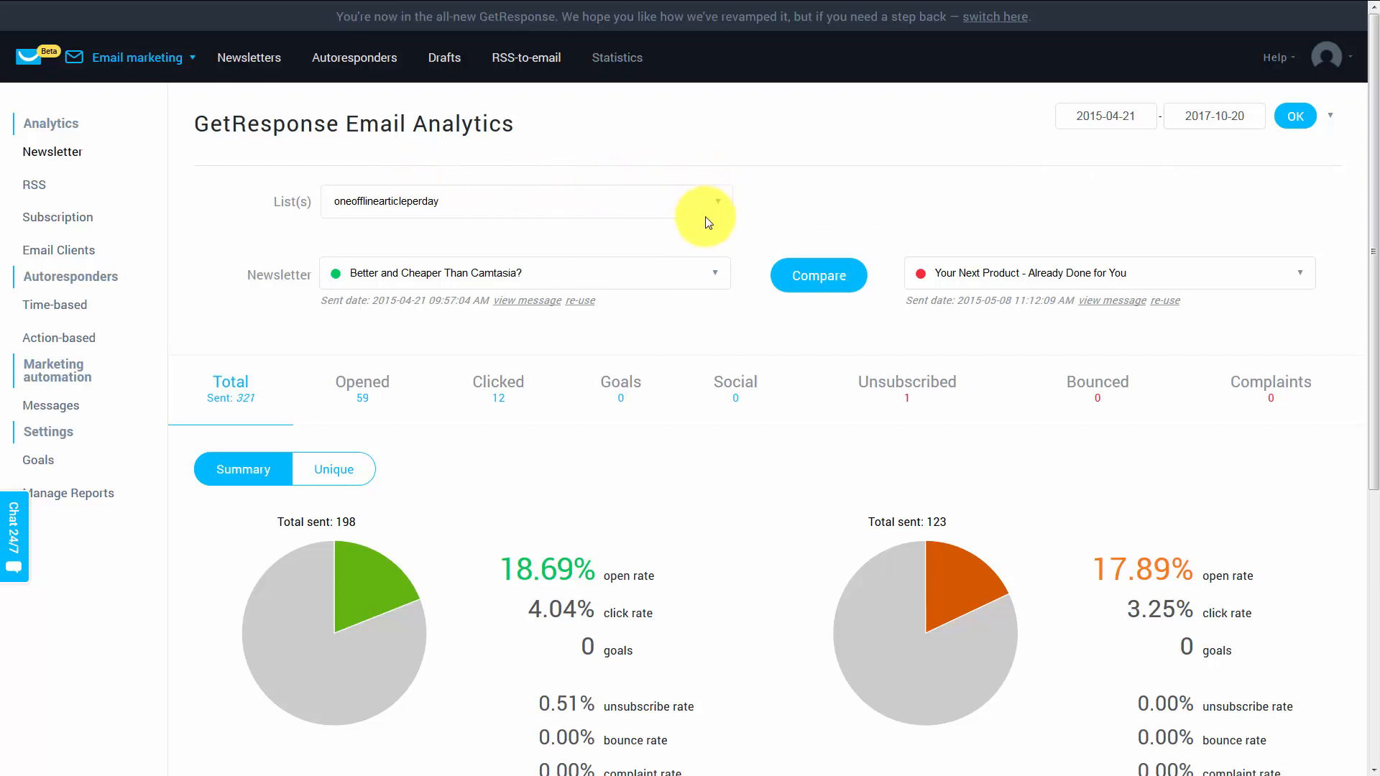
pyautogui.moveTo(696, 254)
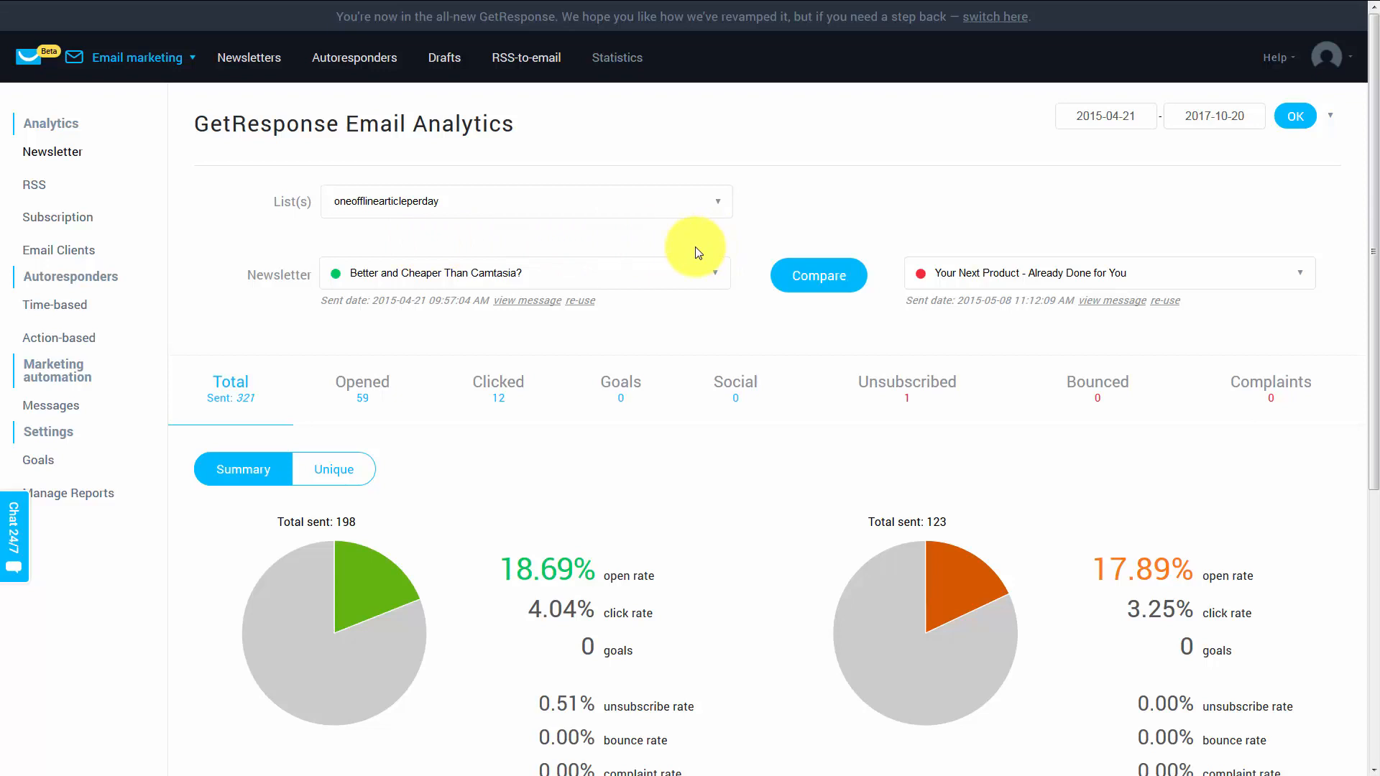
pyautogui.moveTo(669, 245)
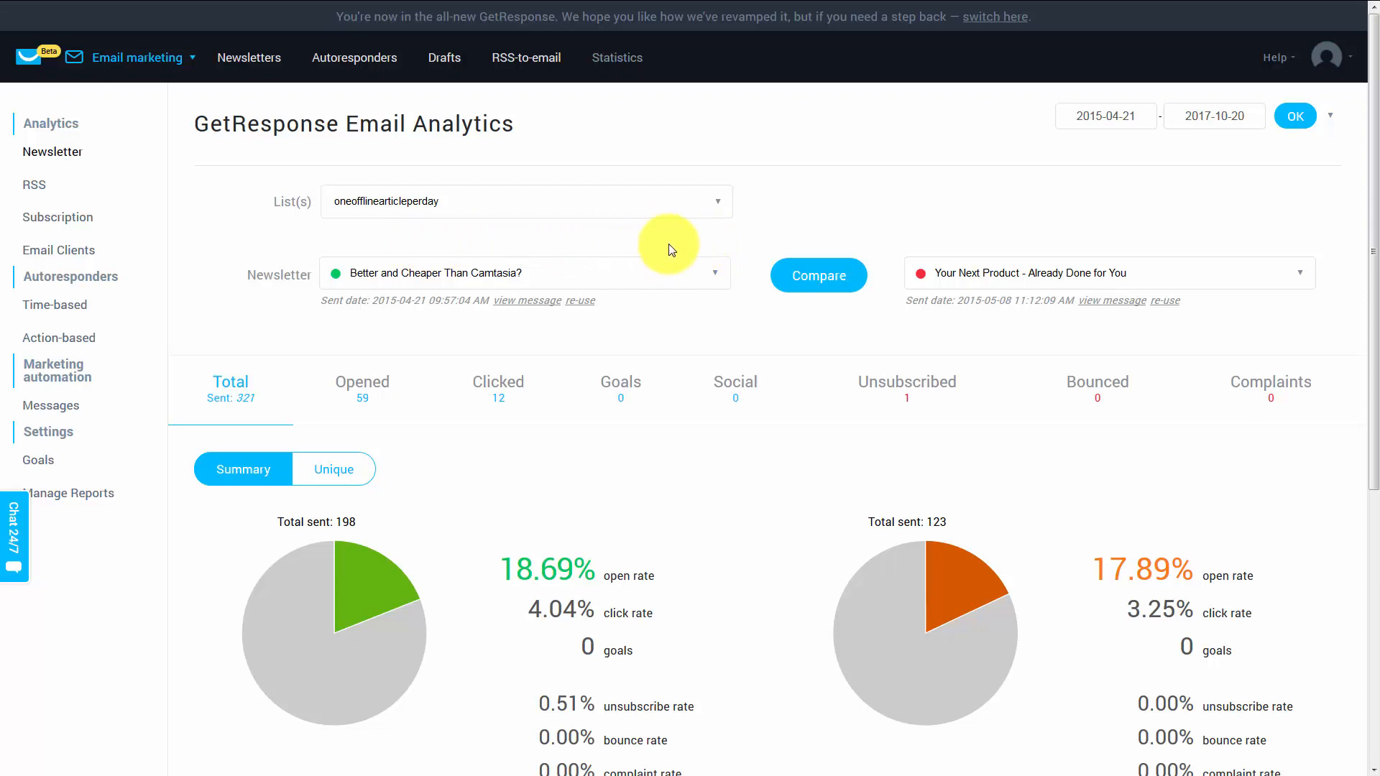
pyautogui.moveTo(1120, 287)
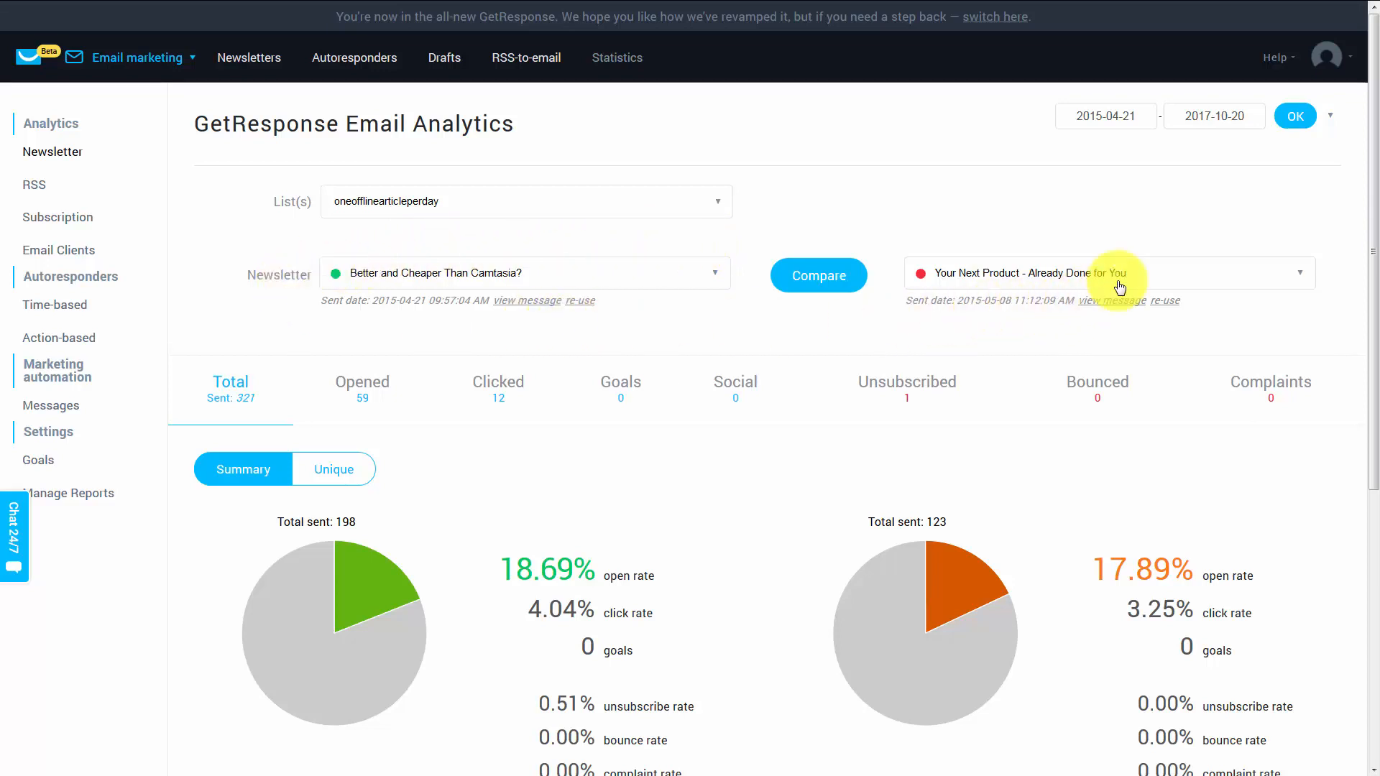
pyautogui.moveTo(464, 279)
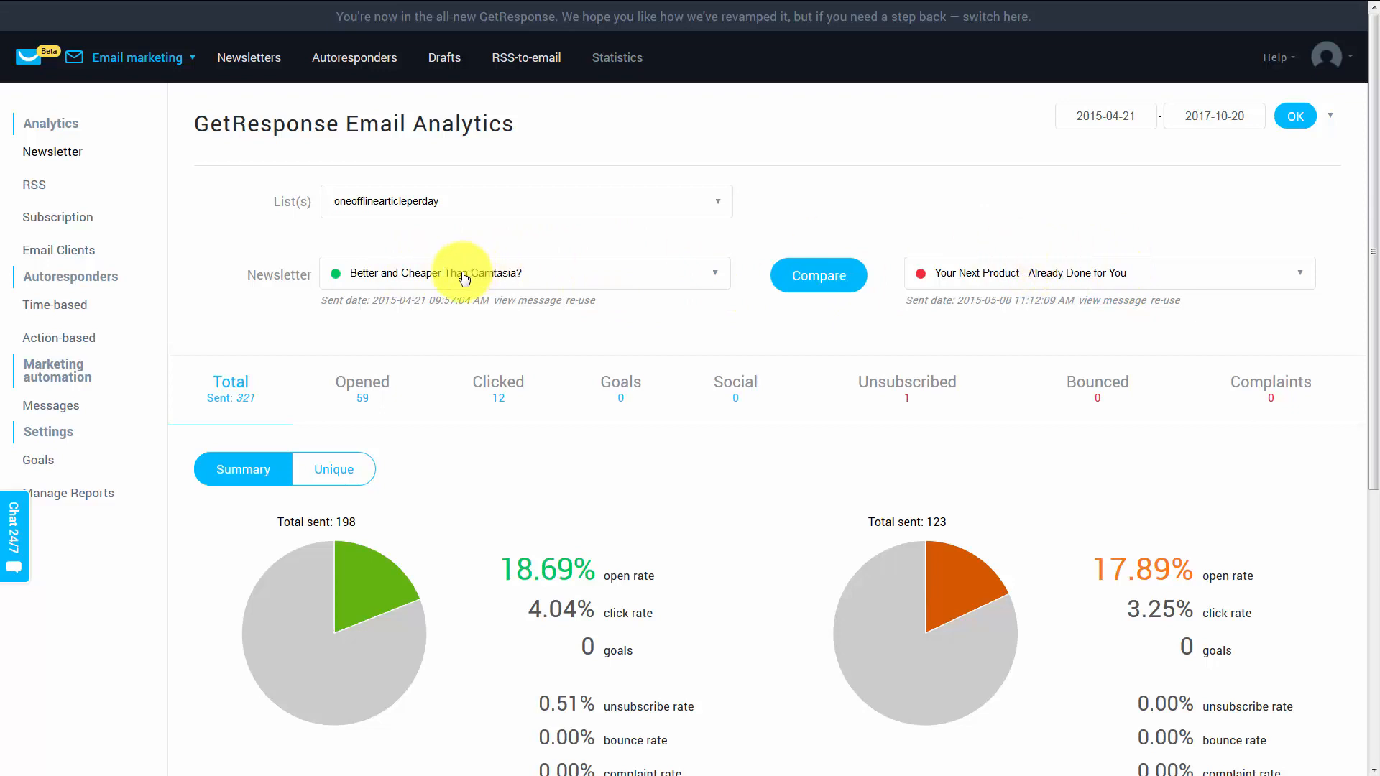
pyautogui.moveTo(950, 267)
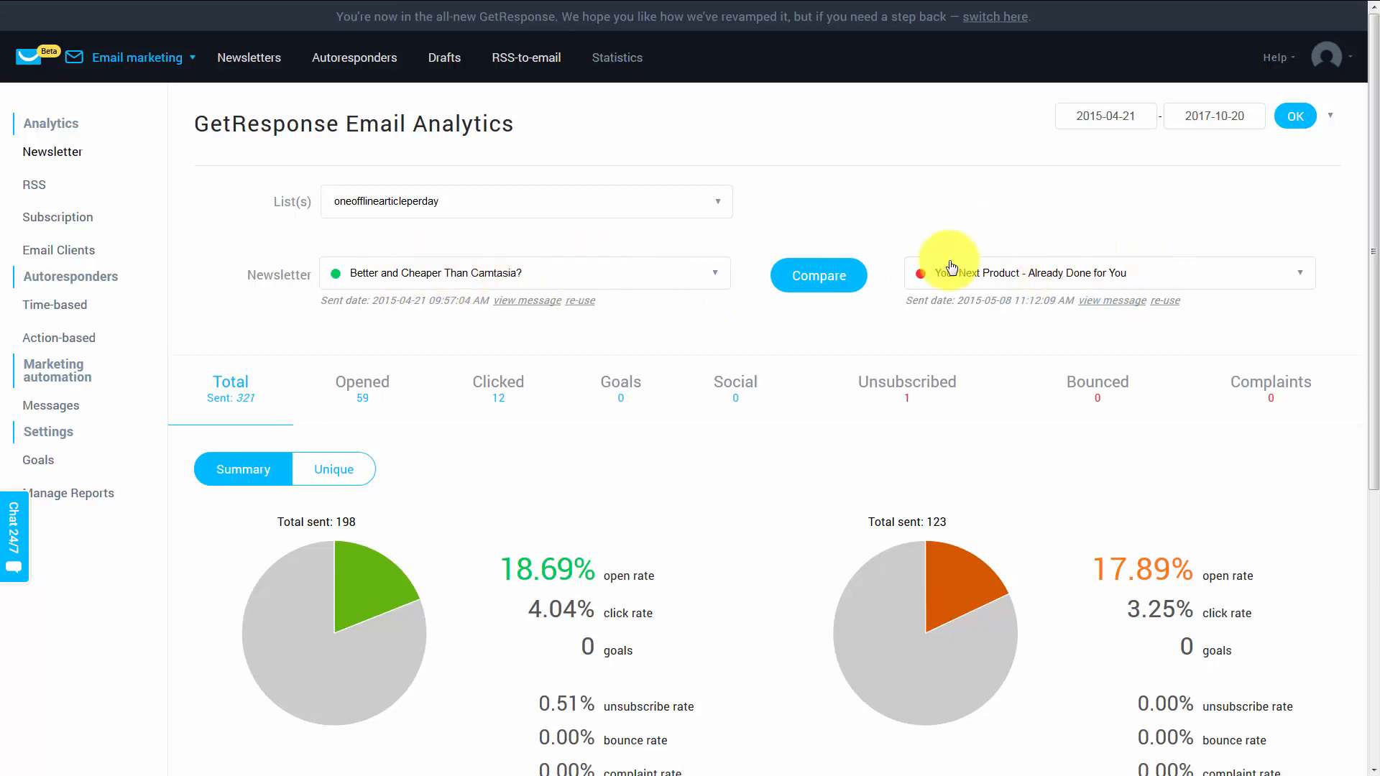
pyautogui.moveTo(607, 578)
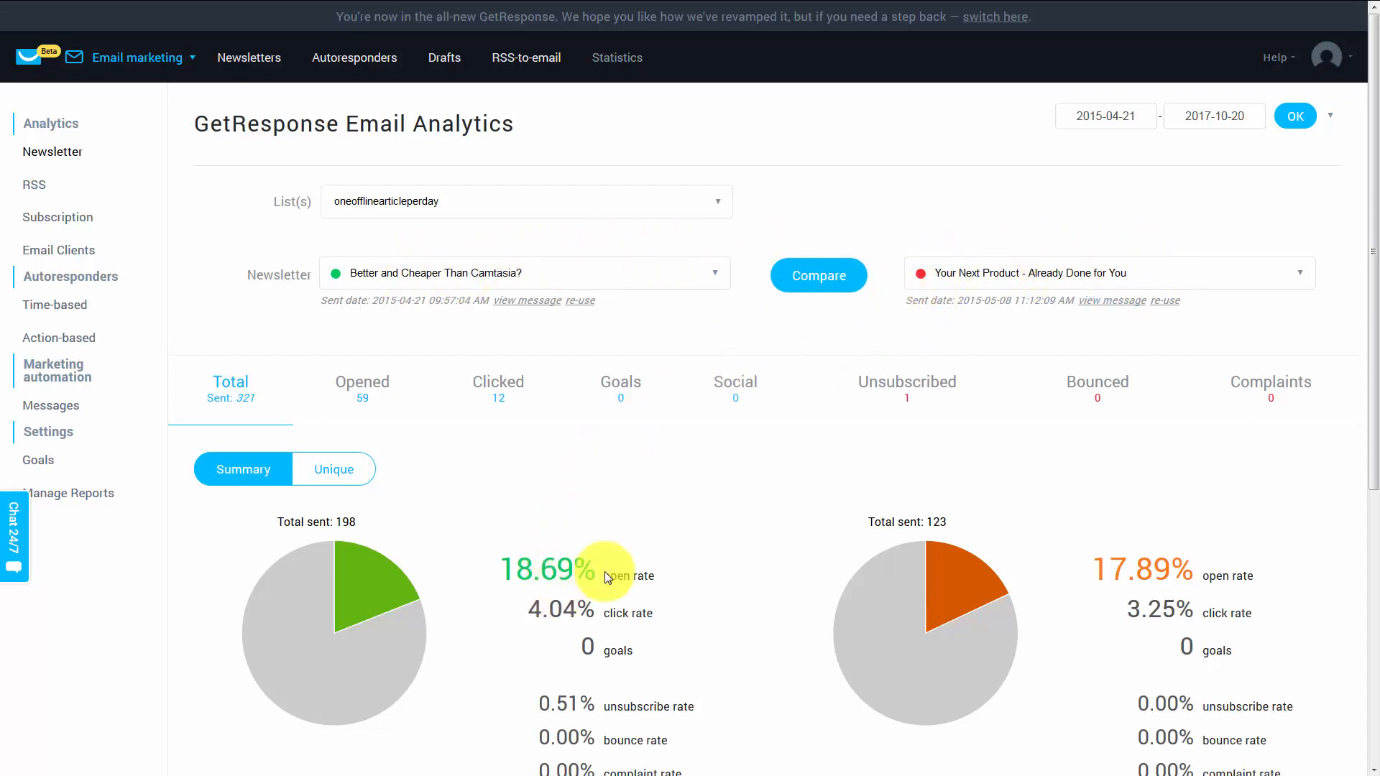
pyautogui.moveTo(598, 463)
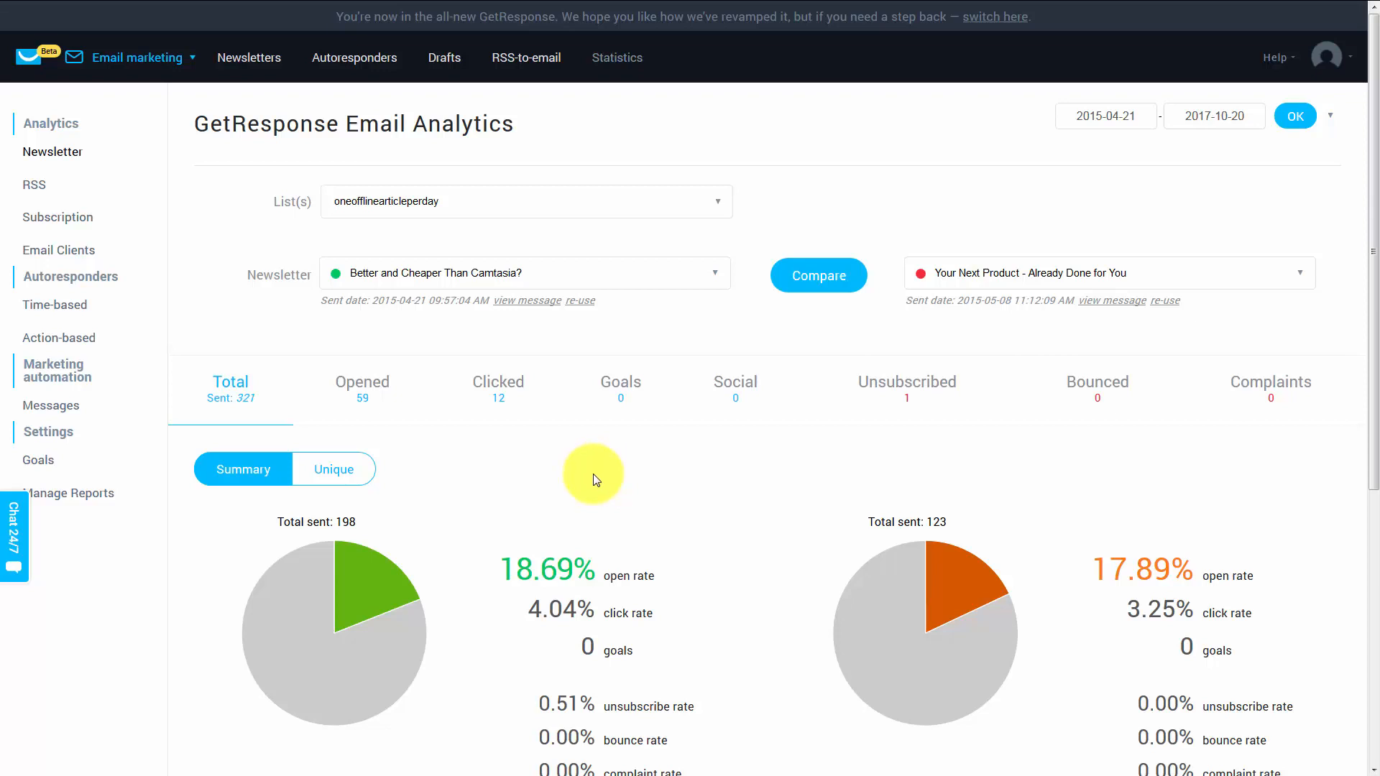
pyautogui.moveTo(251, 219)
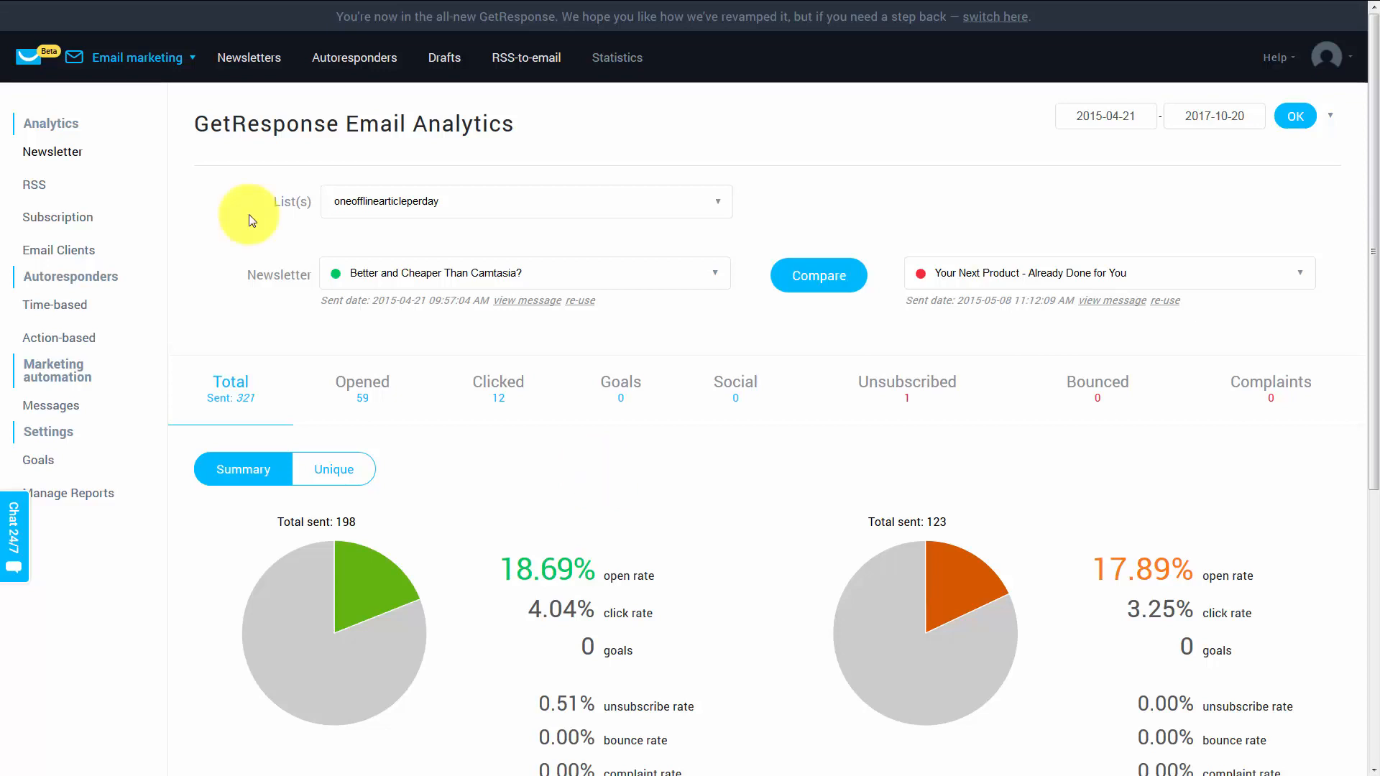
pyautogui.moveTo(259, 209)
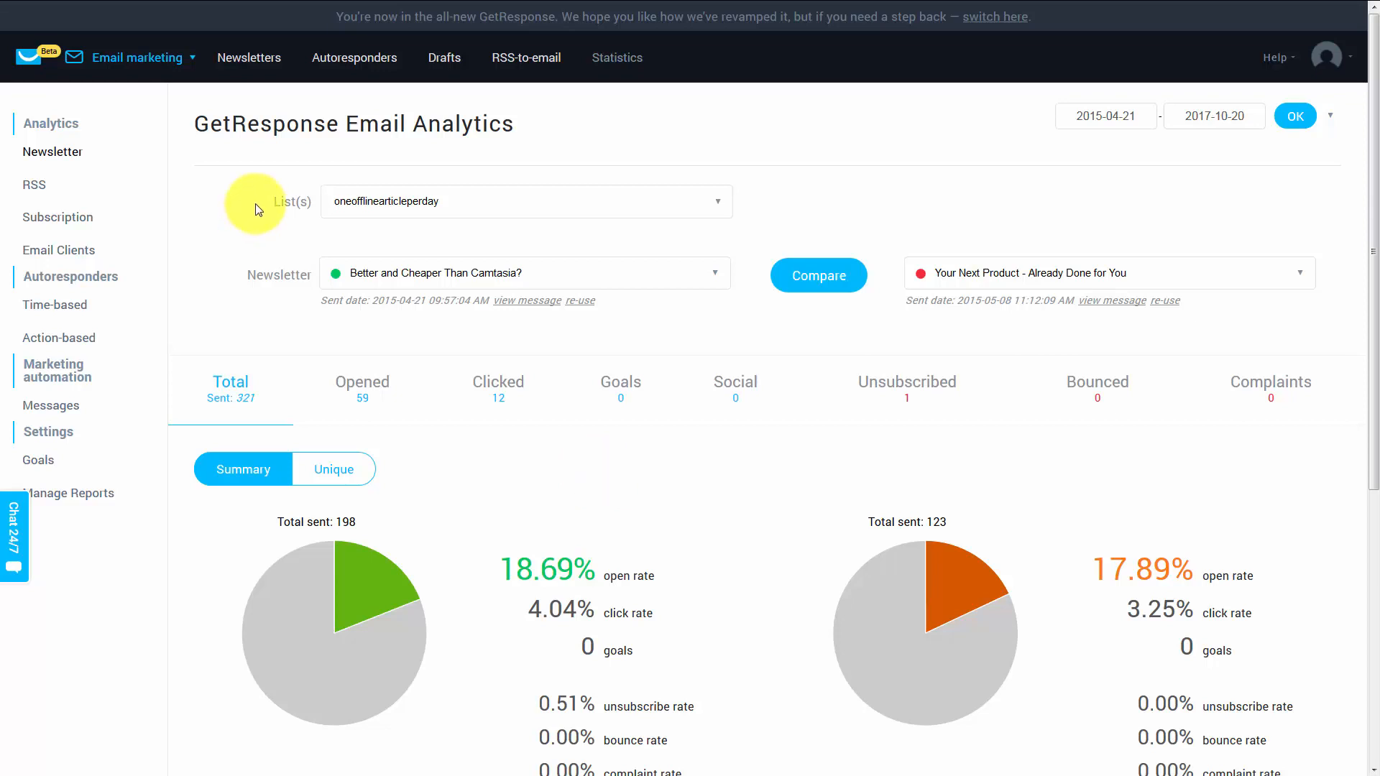
pyautogui.moveTo(695, 338)
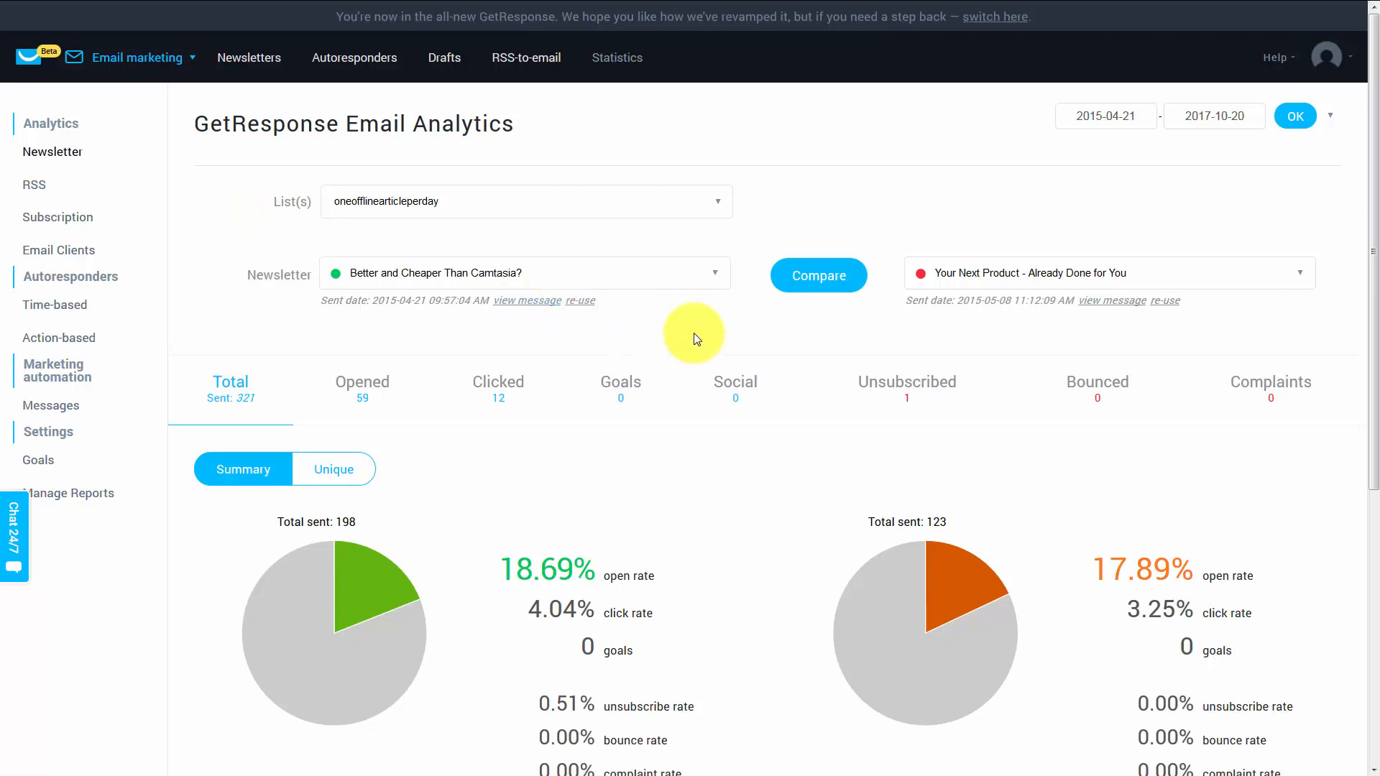
# Scroll below the pie charts to the detailed per-newsletter statistics table.
pyautogui.scroll(-3)
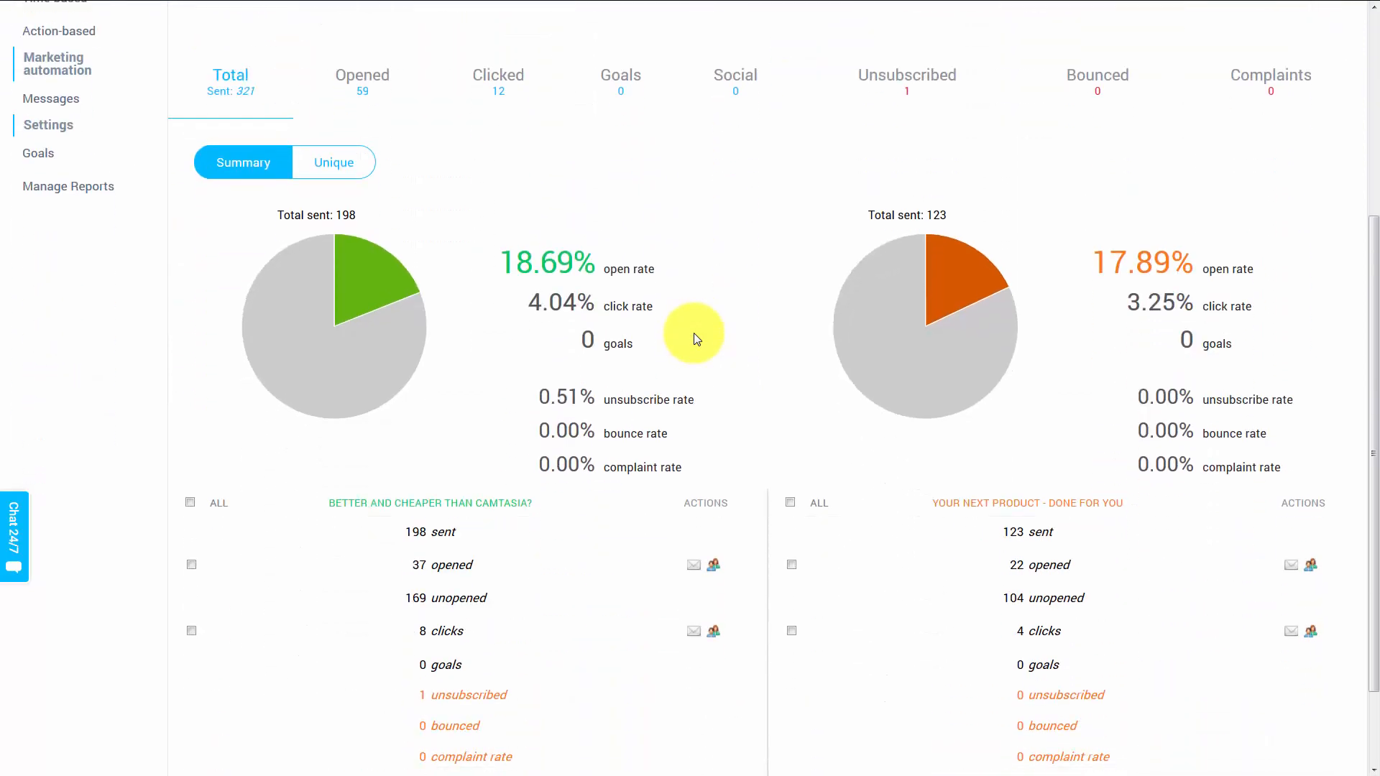
pyautogui.scroll(-3)
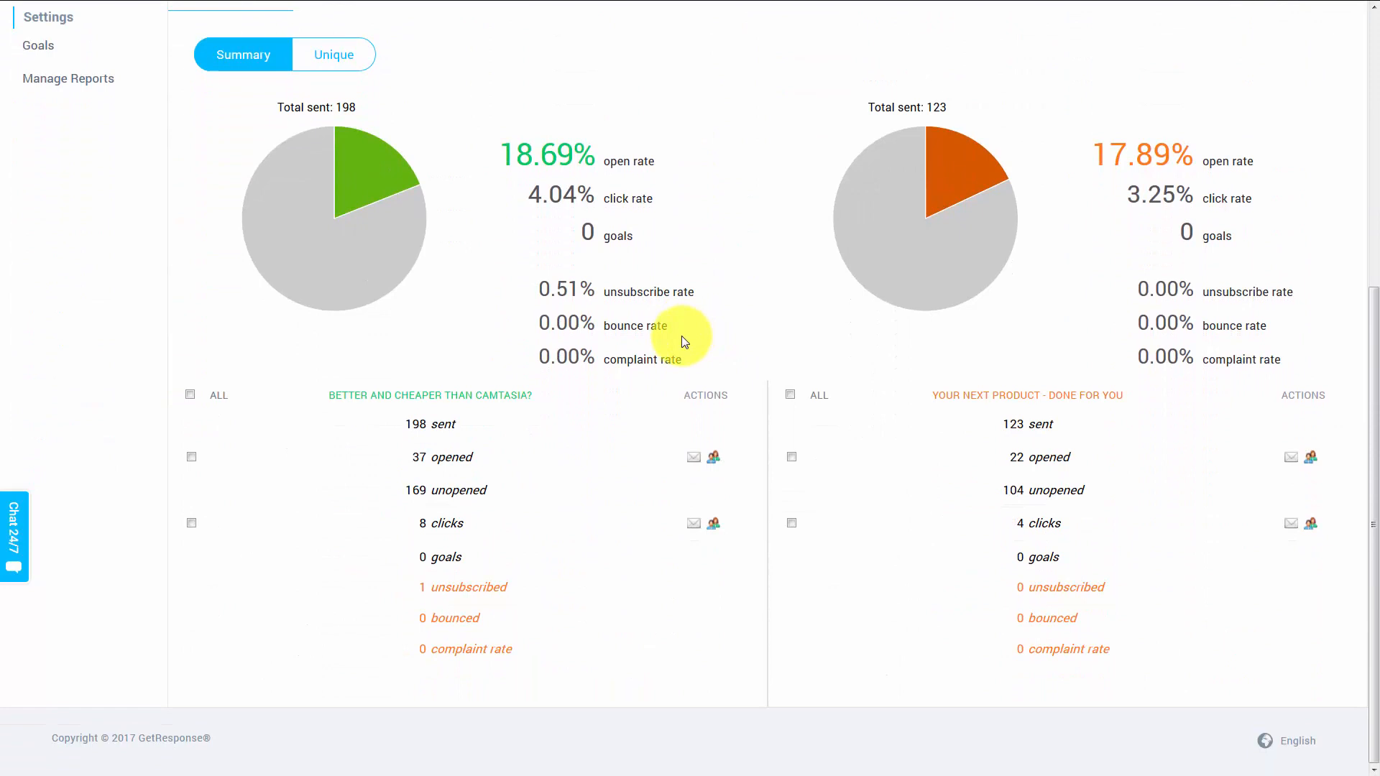
pyautogui.moveTo(485, 380)
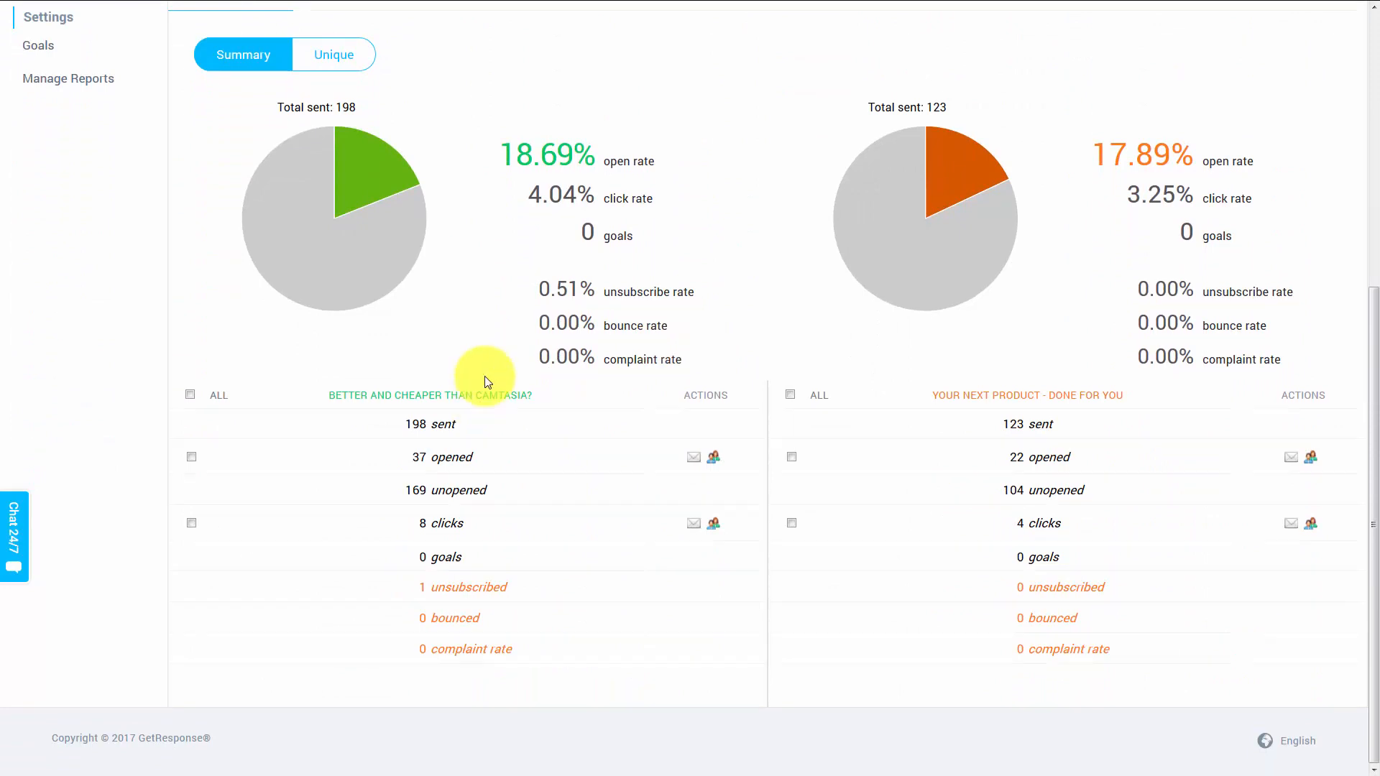
pyautogui.moveTo(705, 462)
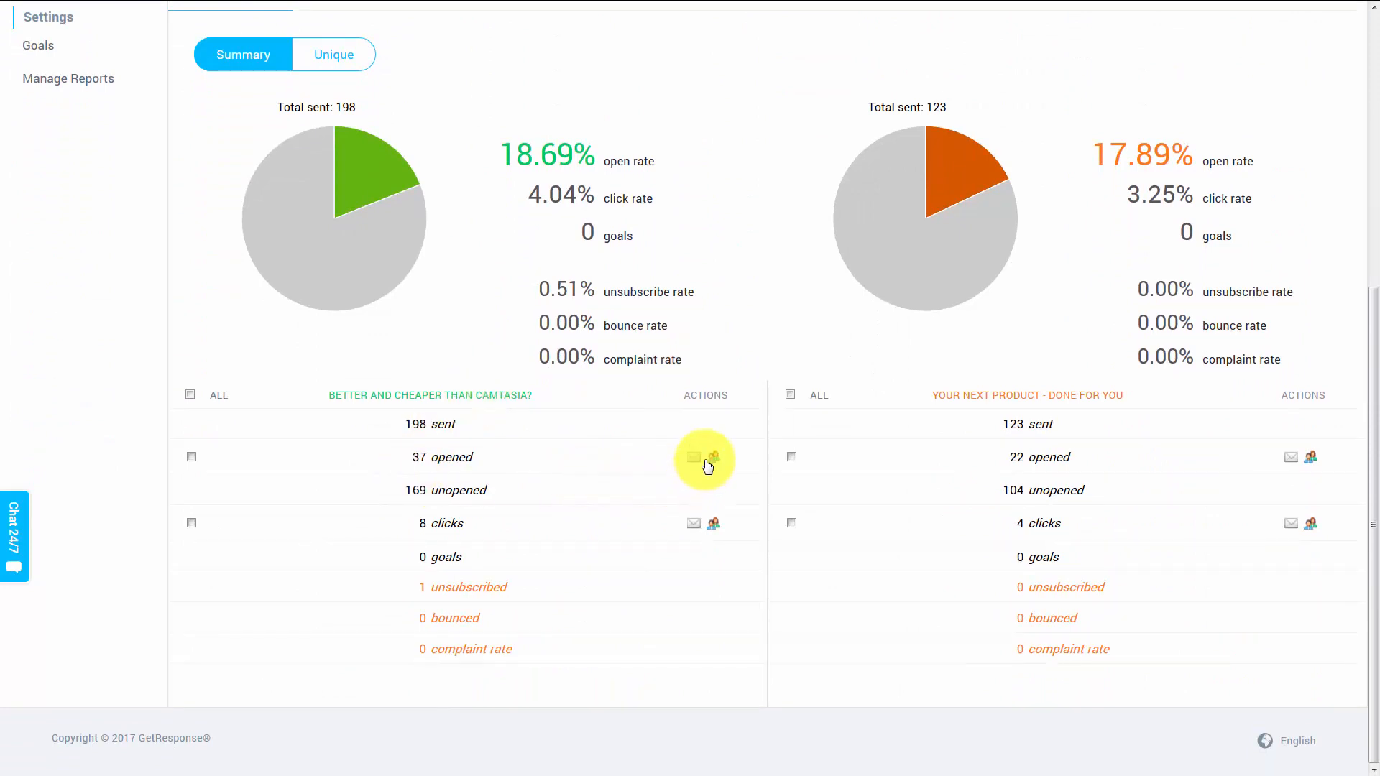
pyautogui.moveTo(775, 467)
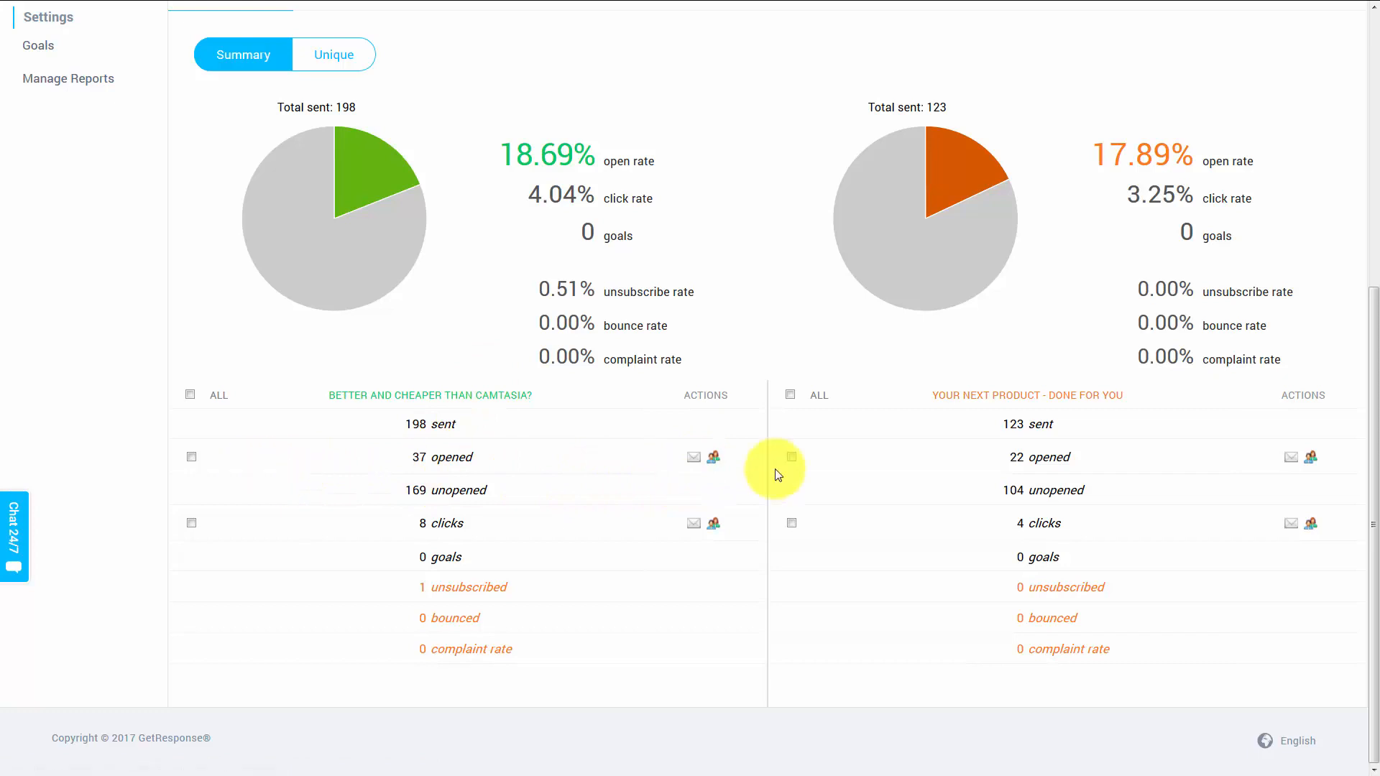
pyautogui.moveTo(542, 511)
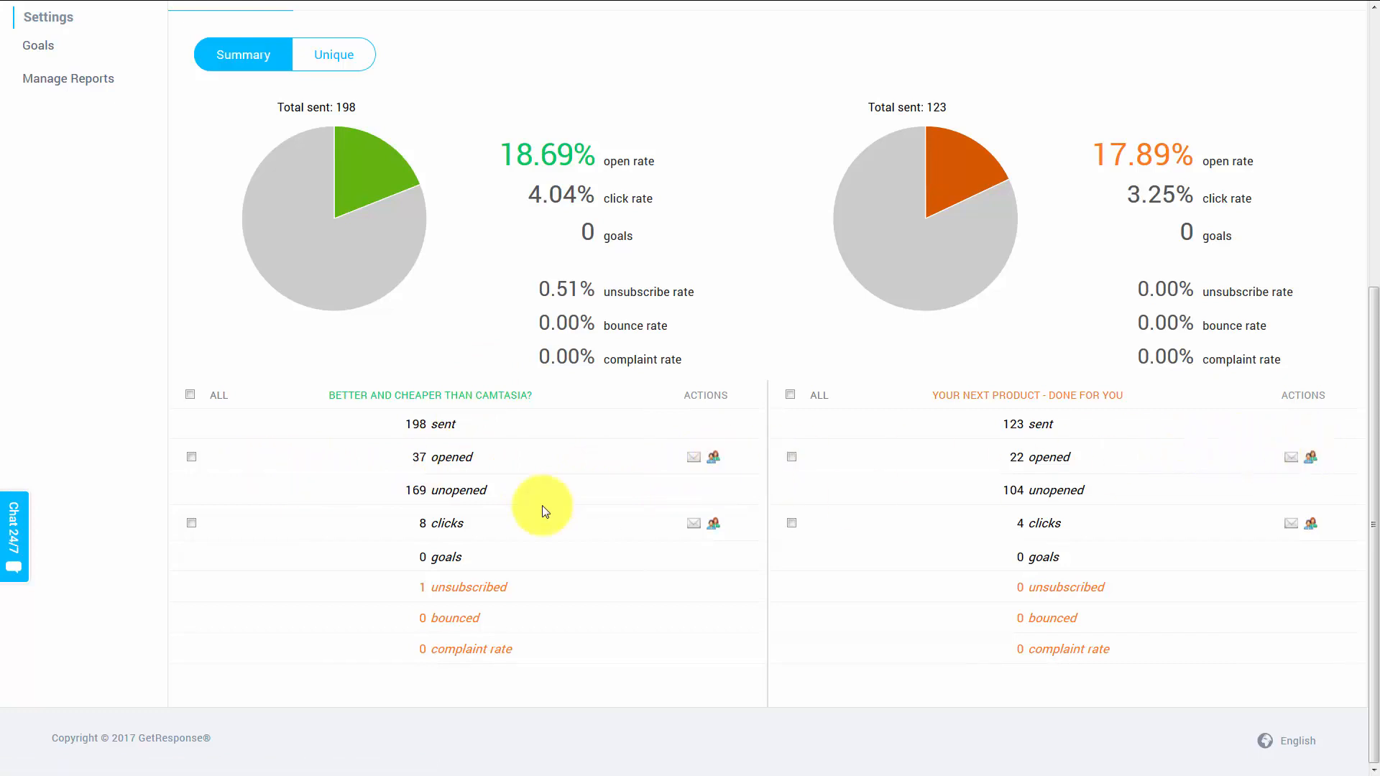
pyautogui.moveTo(717, 528)
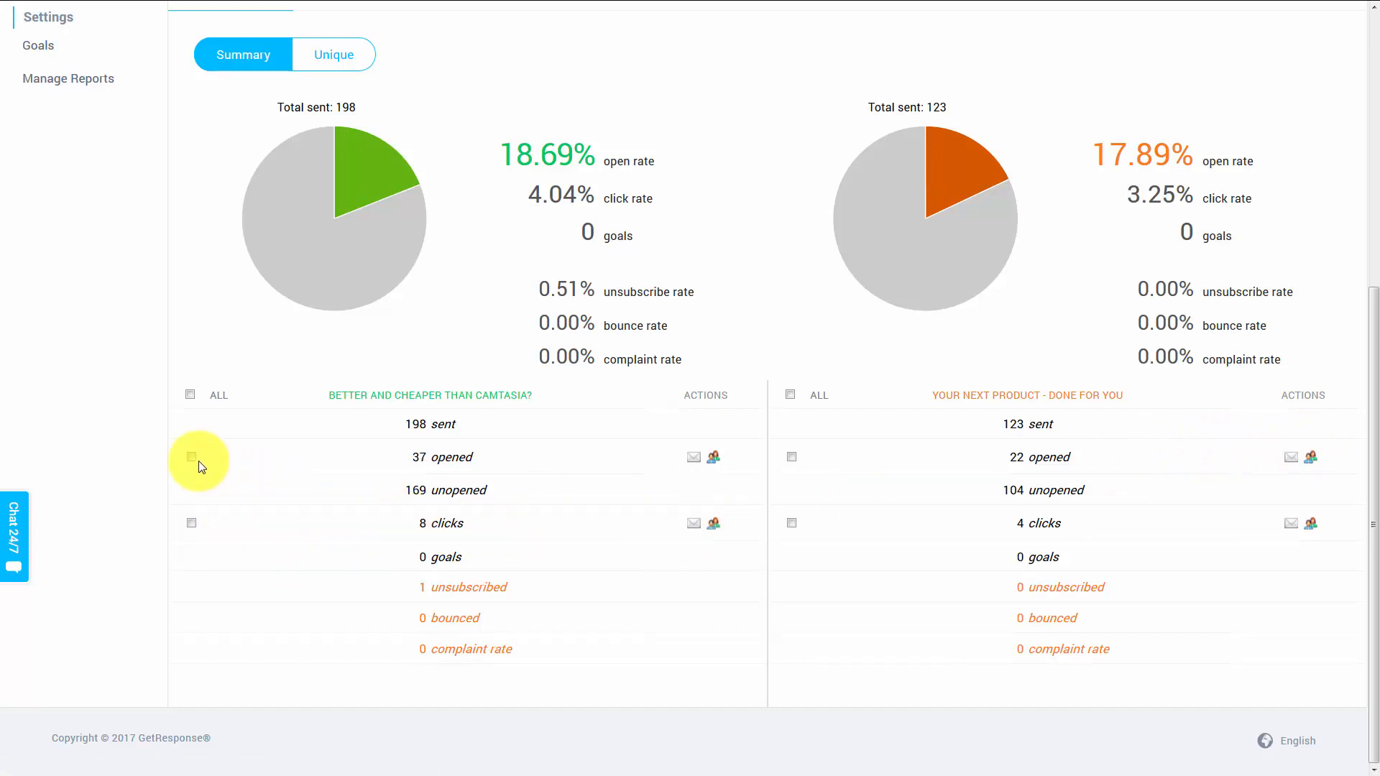
# Select the clicks group of 'Better and Cheaper Than Camtasia?', giving 3 subscribers.
pyautogui.click(191, 457)
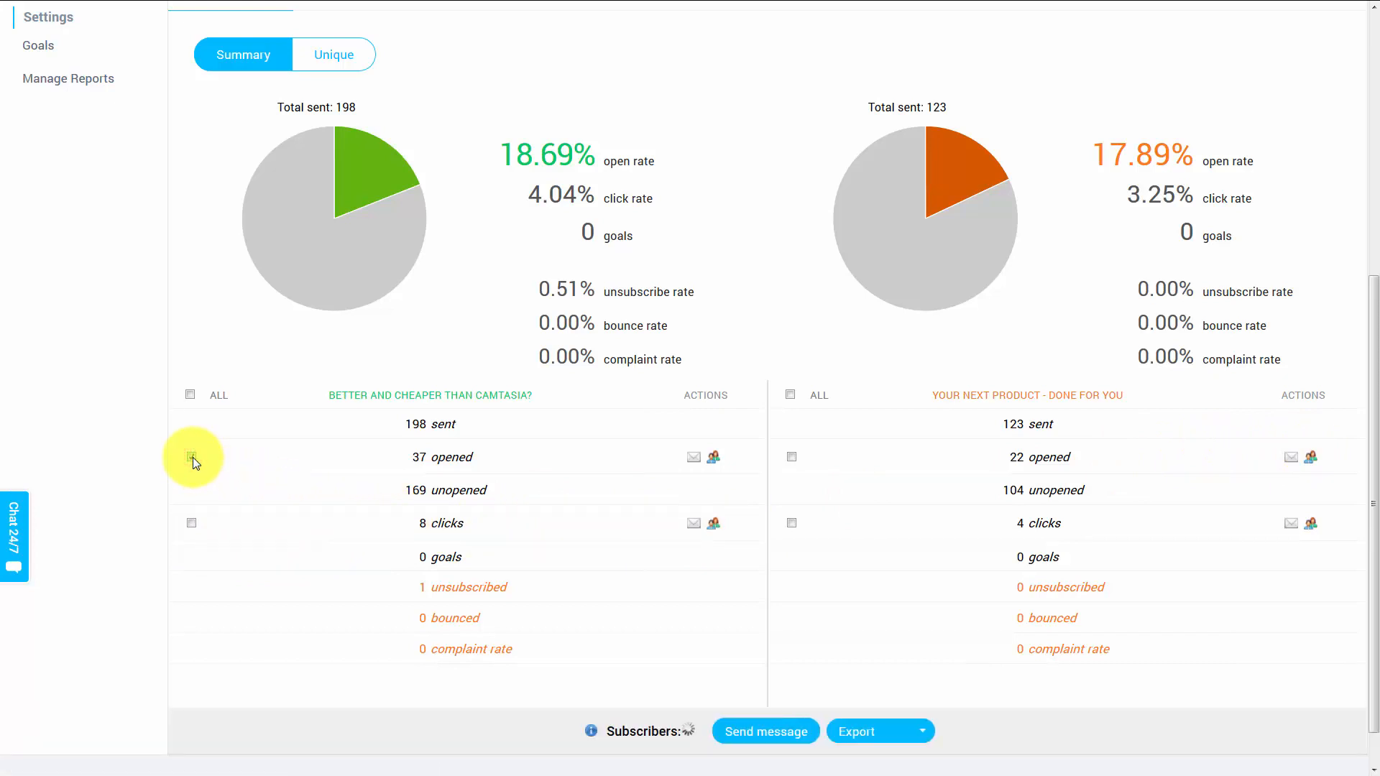
pyautogui.click(190, 457)
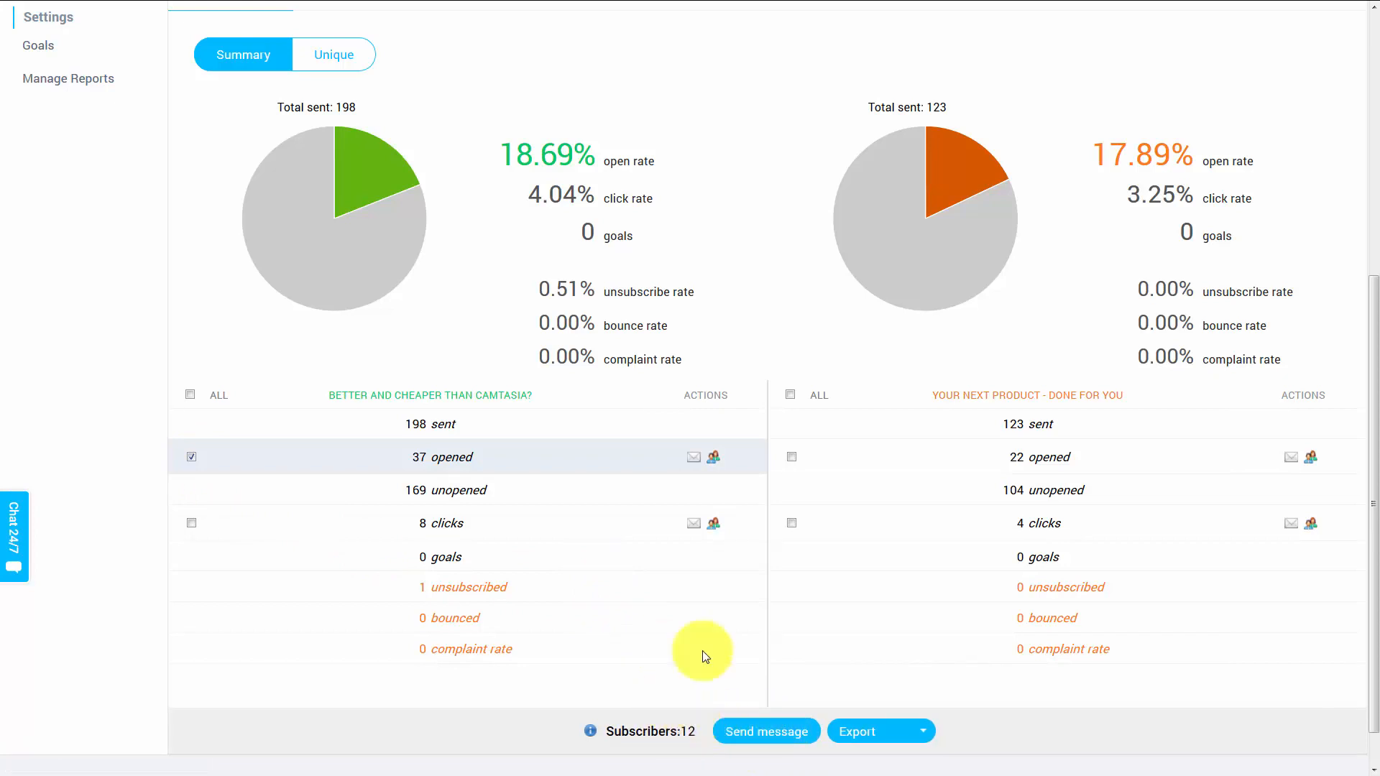
pyautogui.moveTo(278, 519)
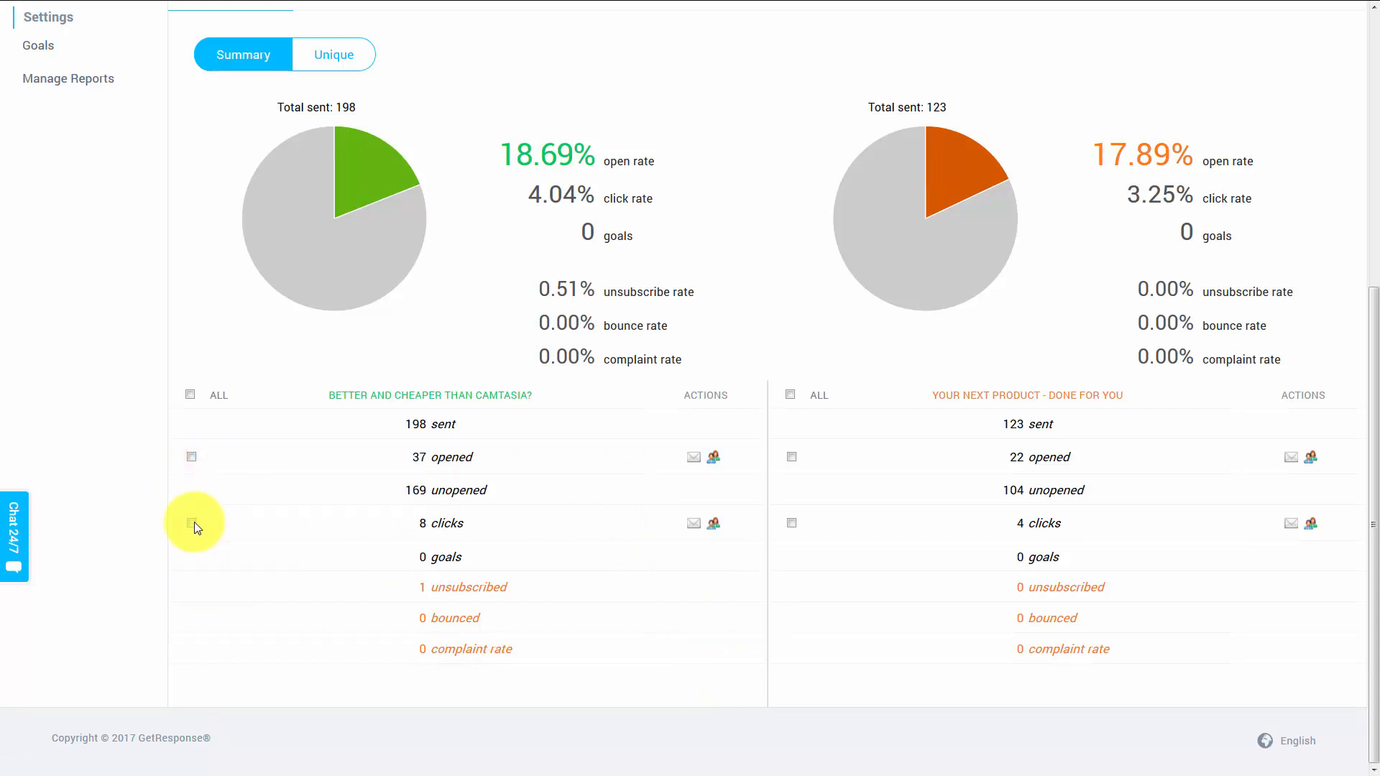
pyautogui.click(190, 522)
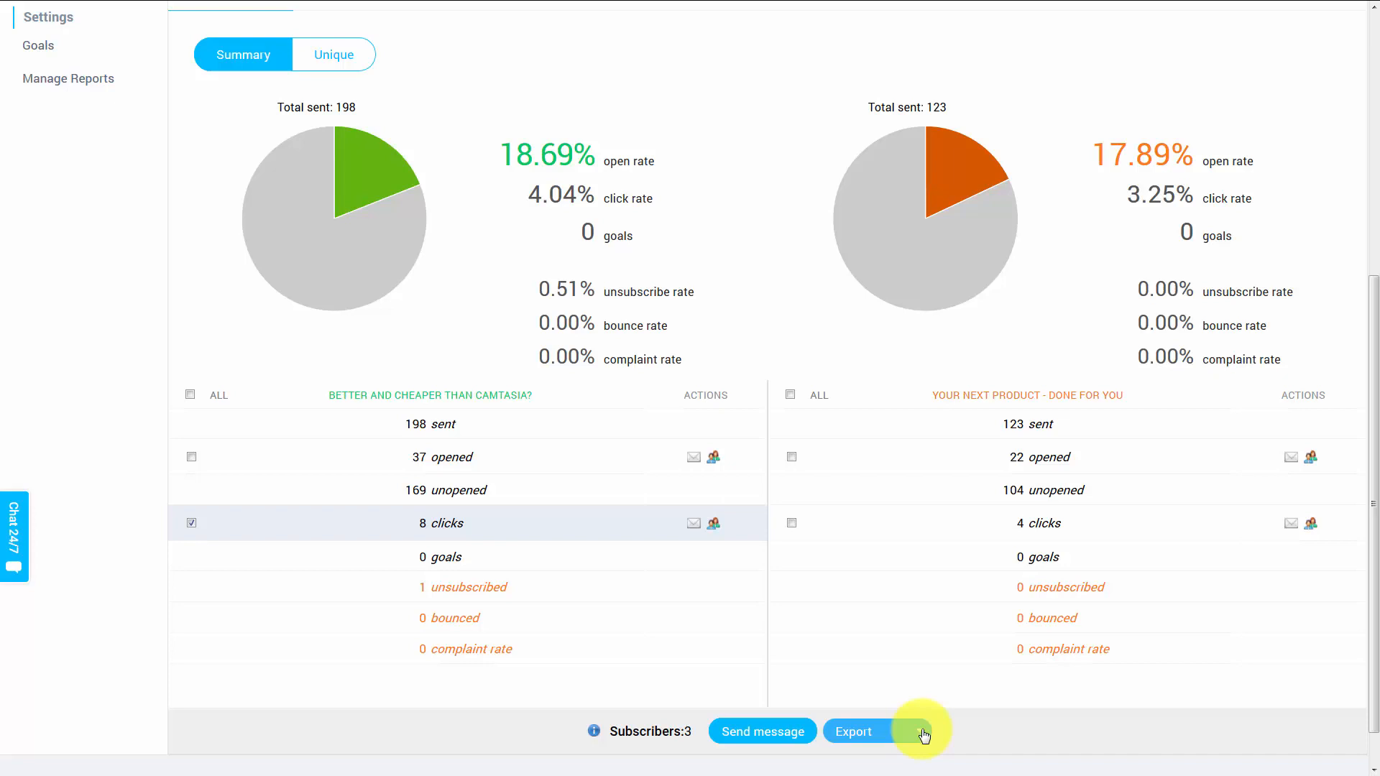
pyautogui.scroll(3)
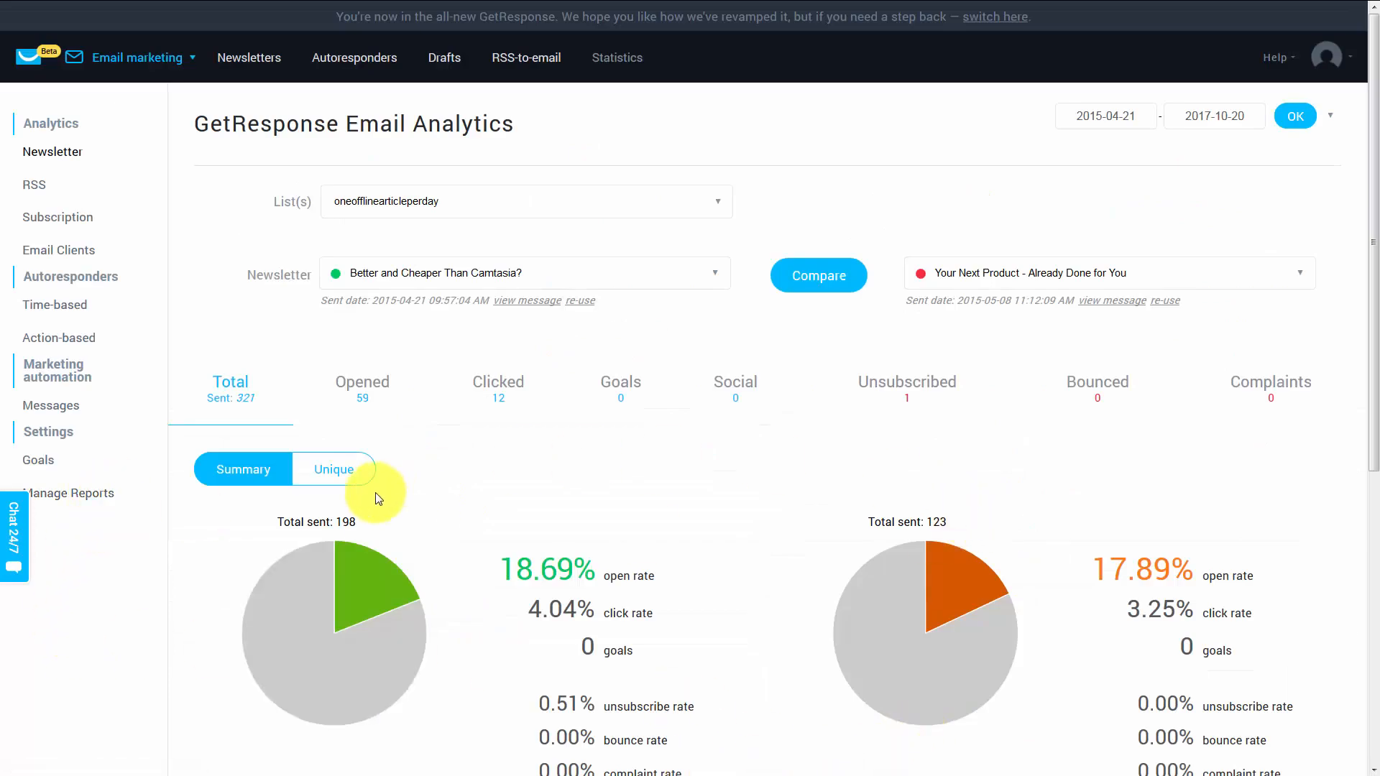
pyautogui.moveTo(82, 498)
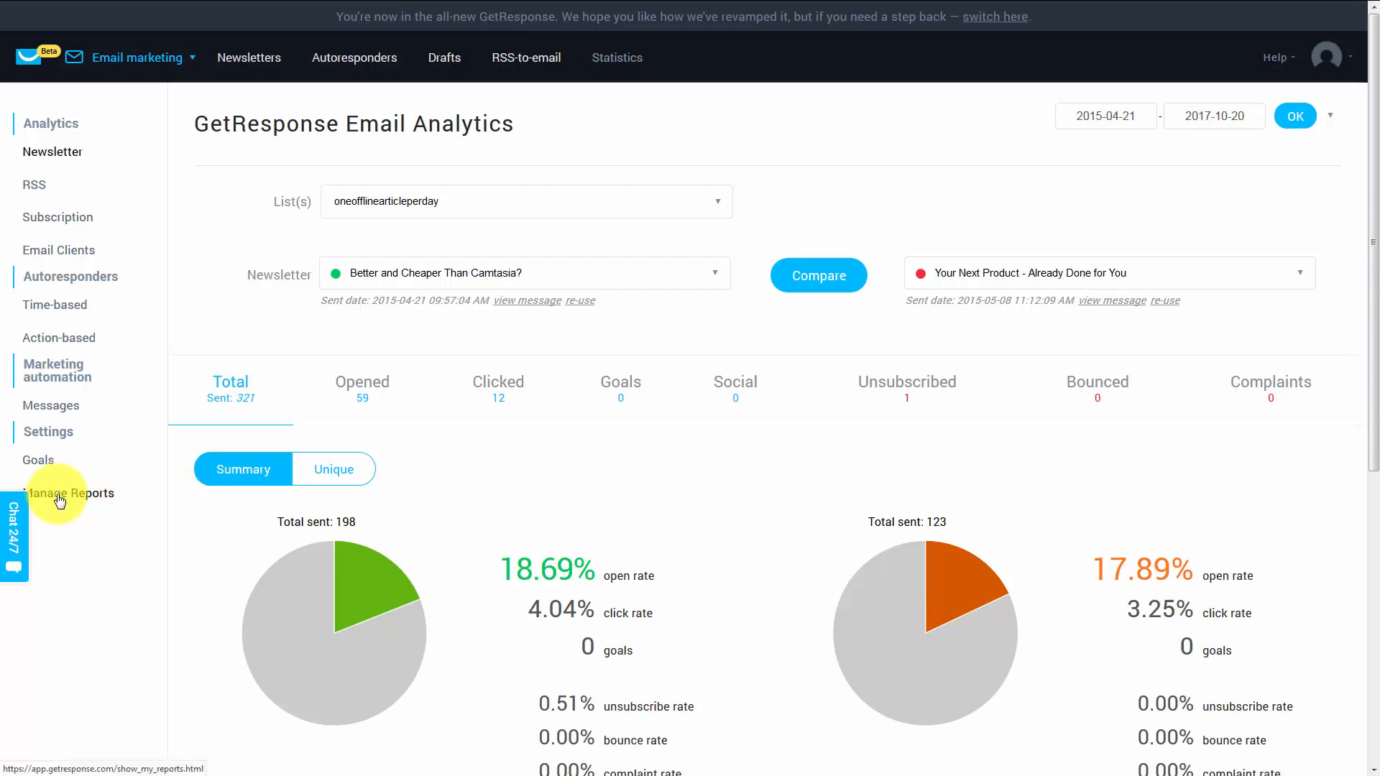
# Go to Manage Reports and start a new report.
pyautogui.click(67, 494)
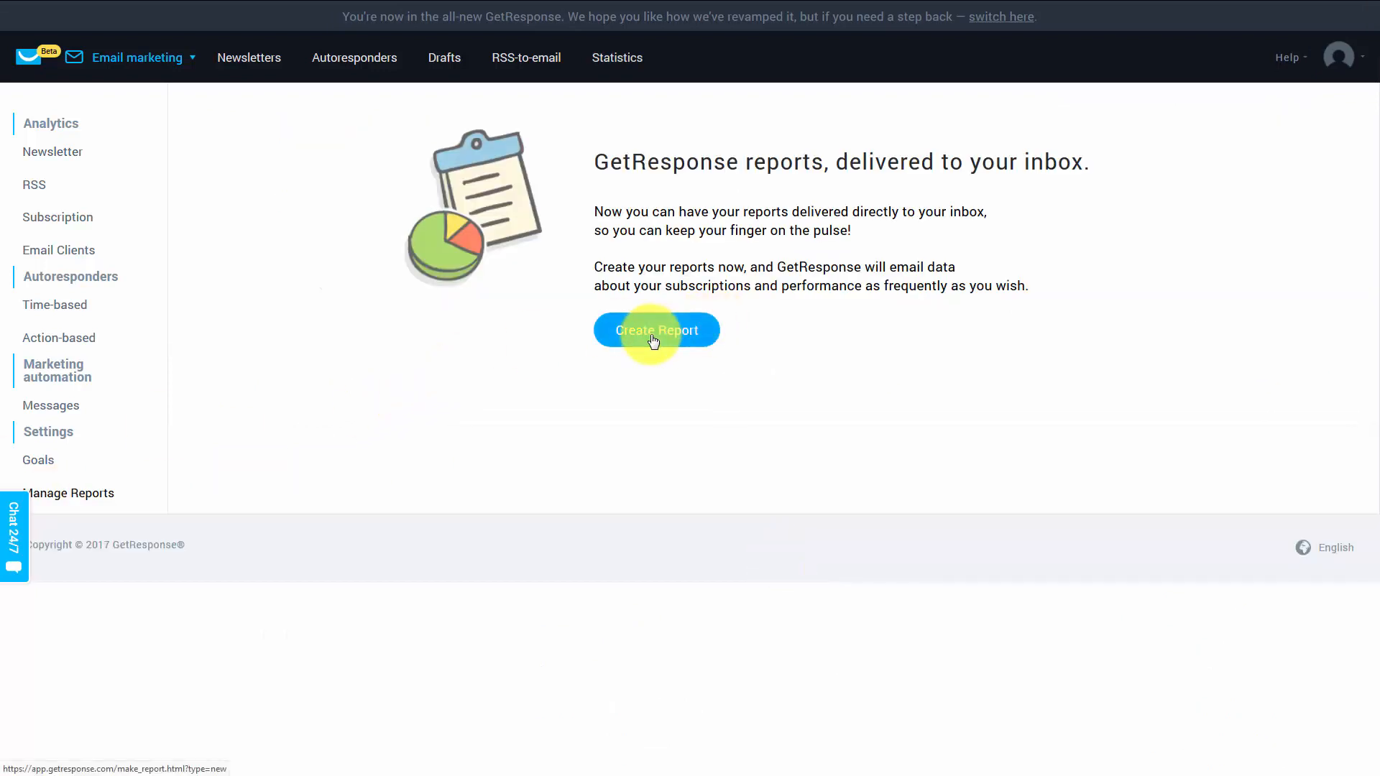
pyautogui.click(656, 330)
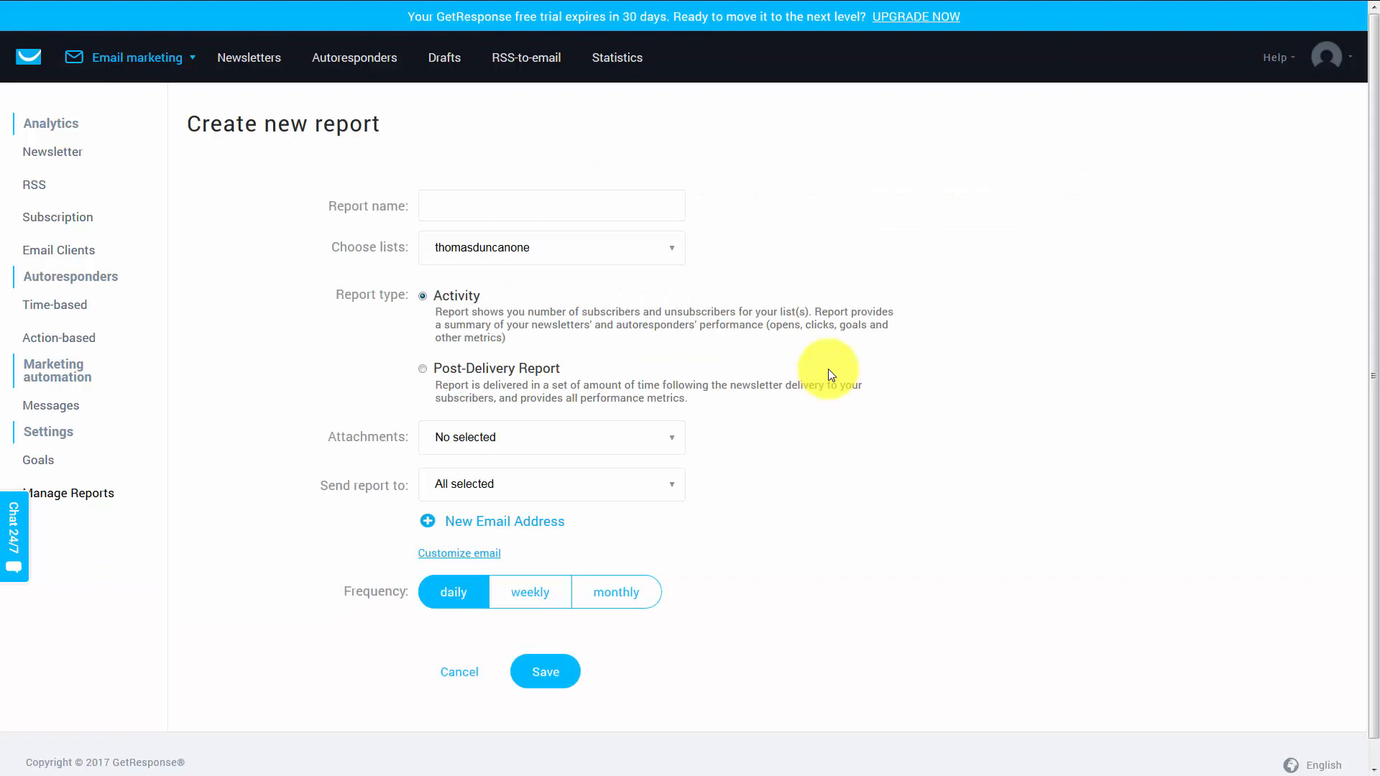
pyautogui.moveTo(926, 515)
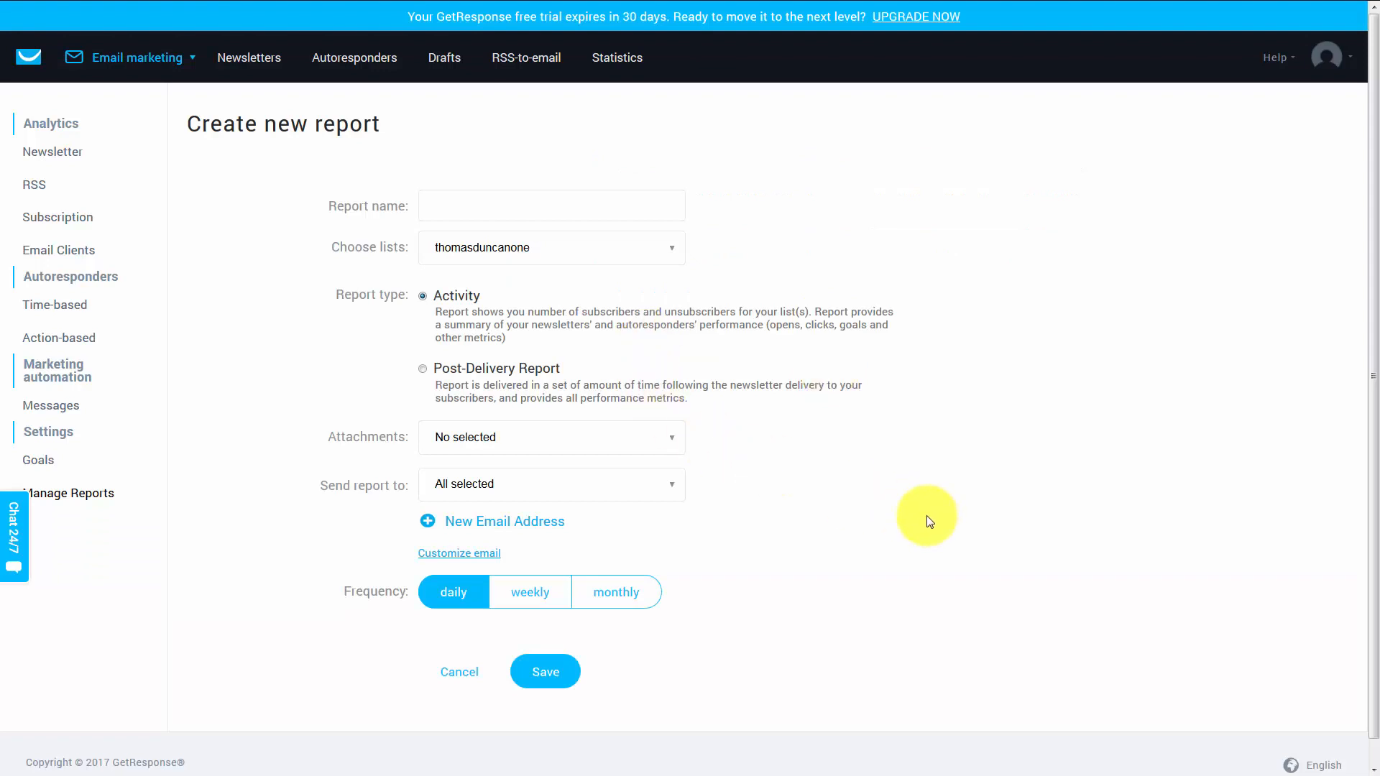
# Name the report 'Daily Activity' and include the second list so all lists are covered.
pyautogui.click(552, 205)
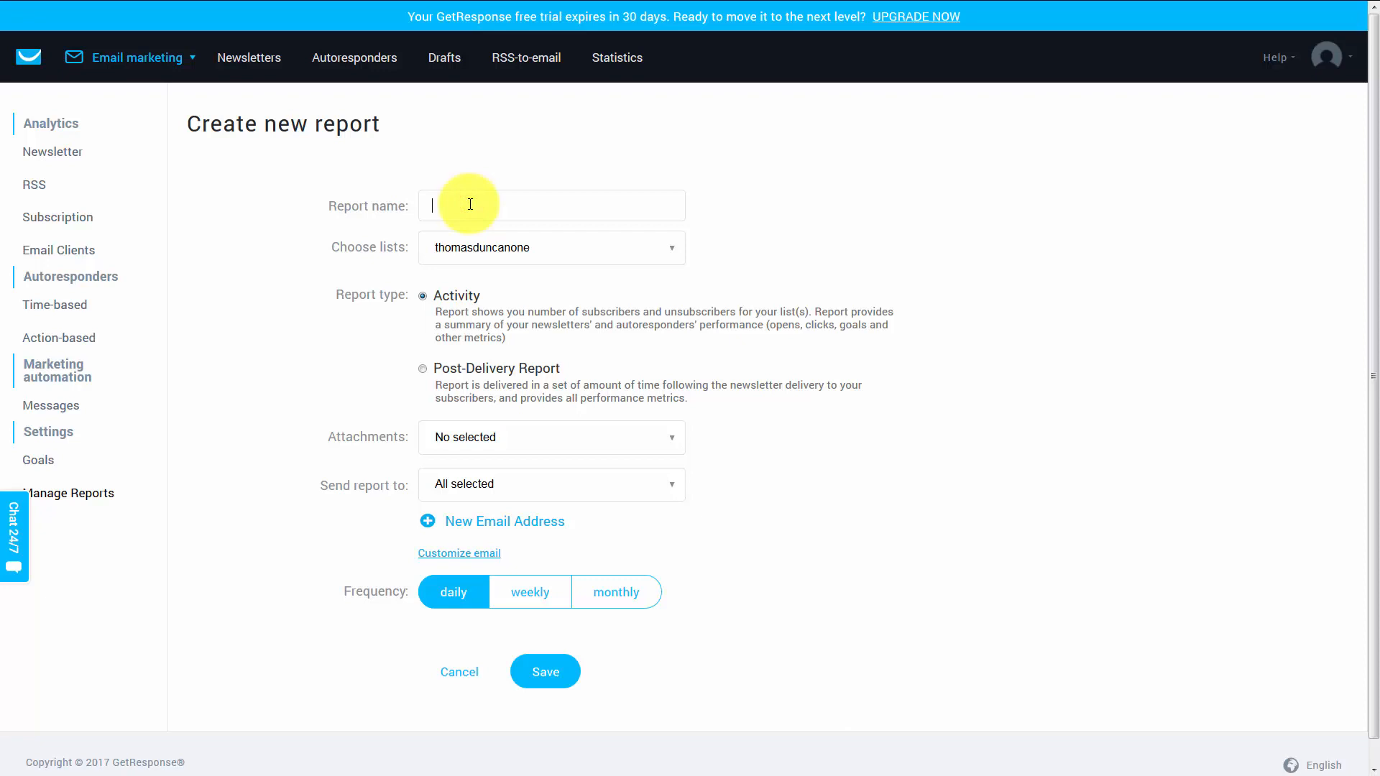
pyautogui.write('Daily Activity')
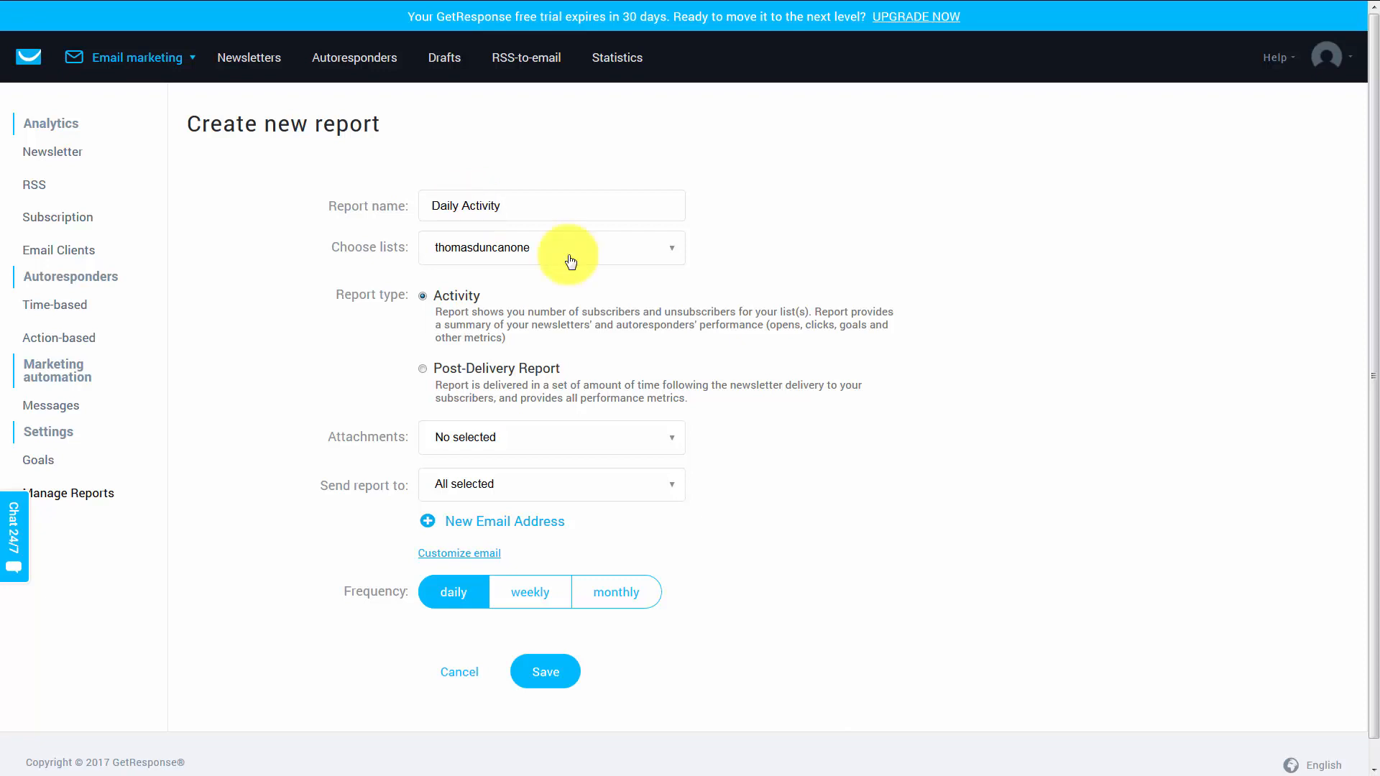
pyautogui.click(550, 248)
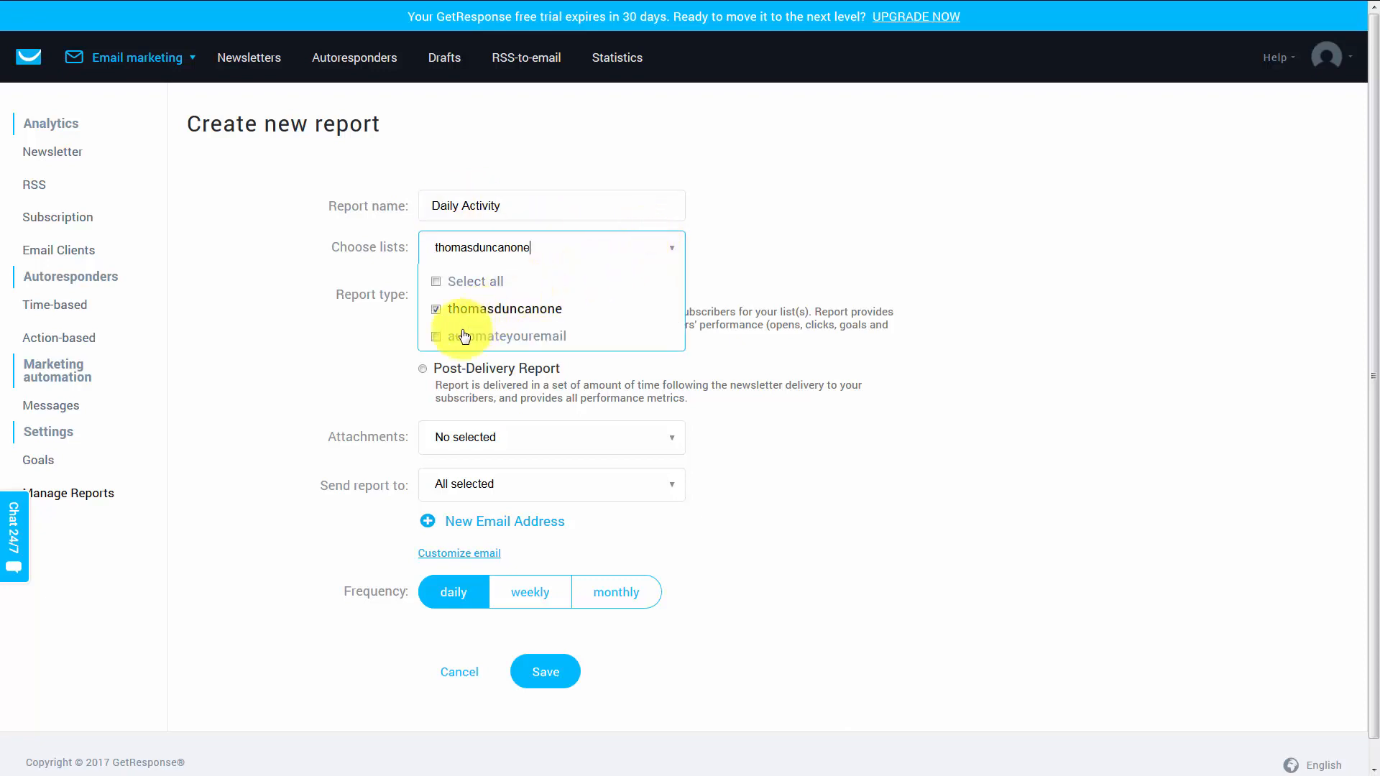
pyautogui.click(475, 282)
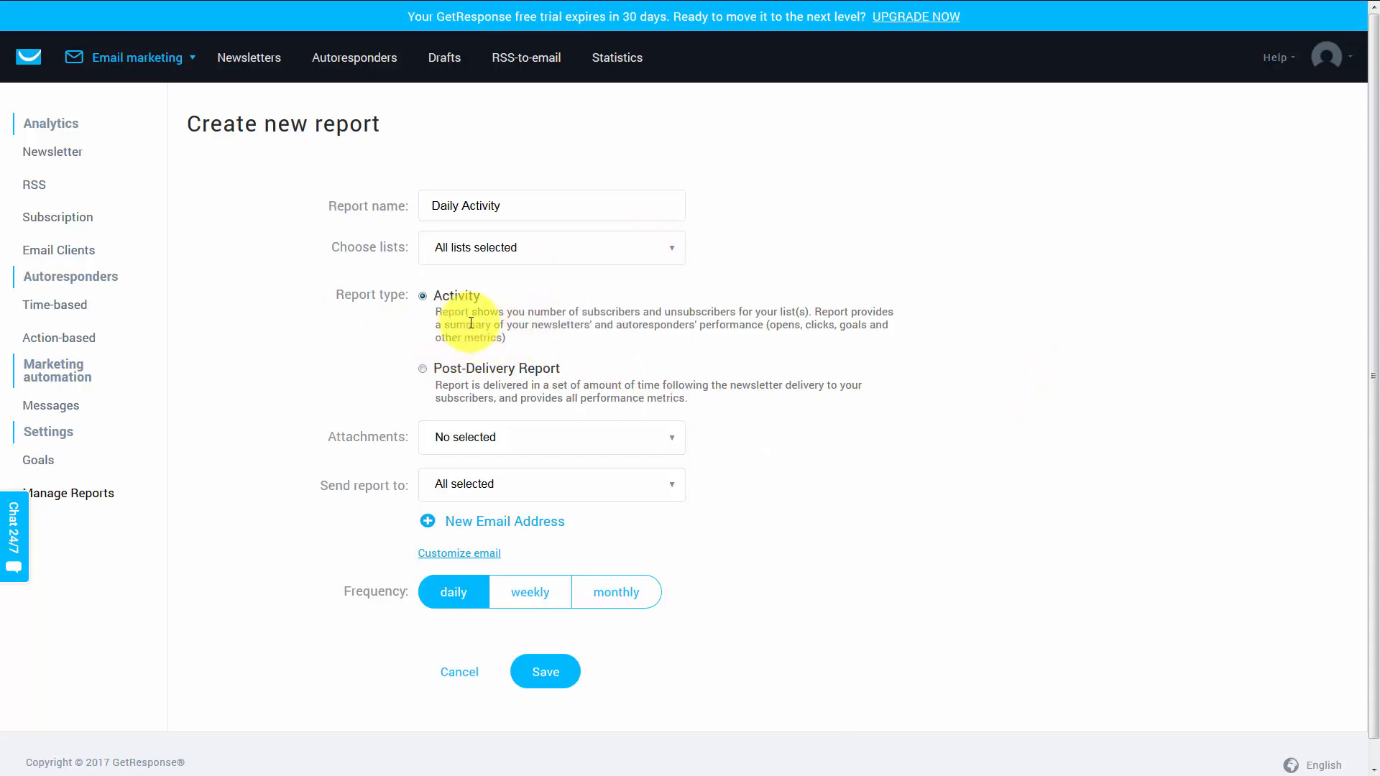
pyautogui.moveTo(427, 303)
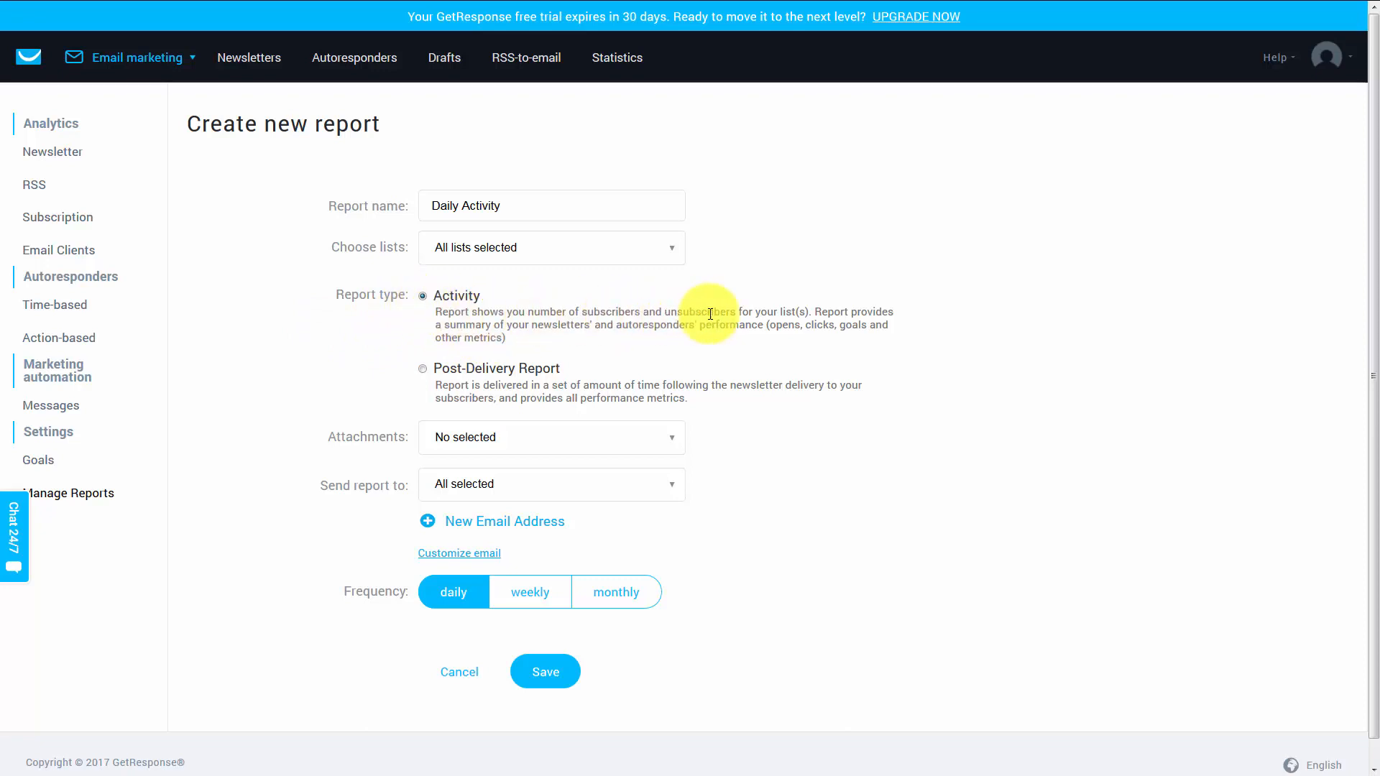
pyautogui.moveTo(851, 313)
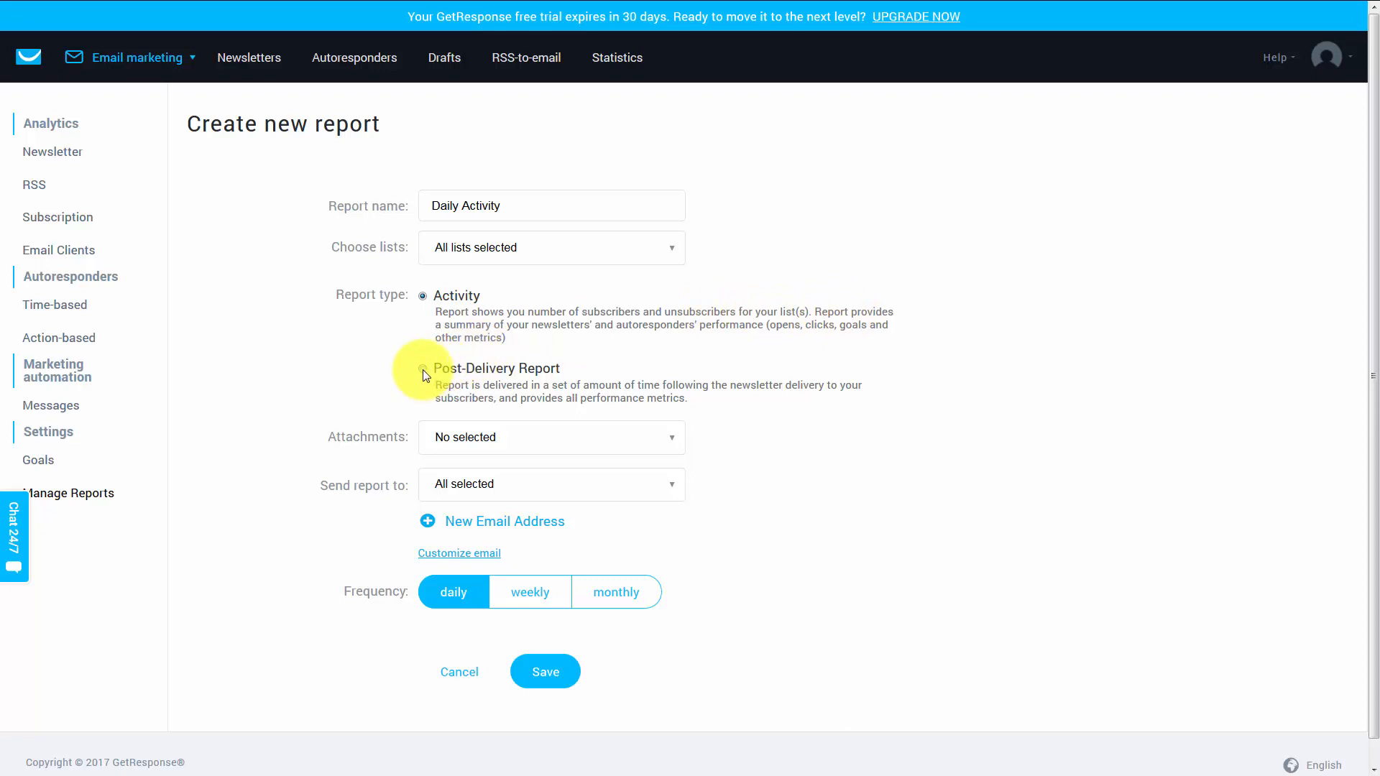
pyautogui.scroll(3)
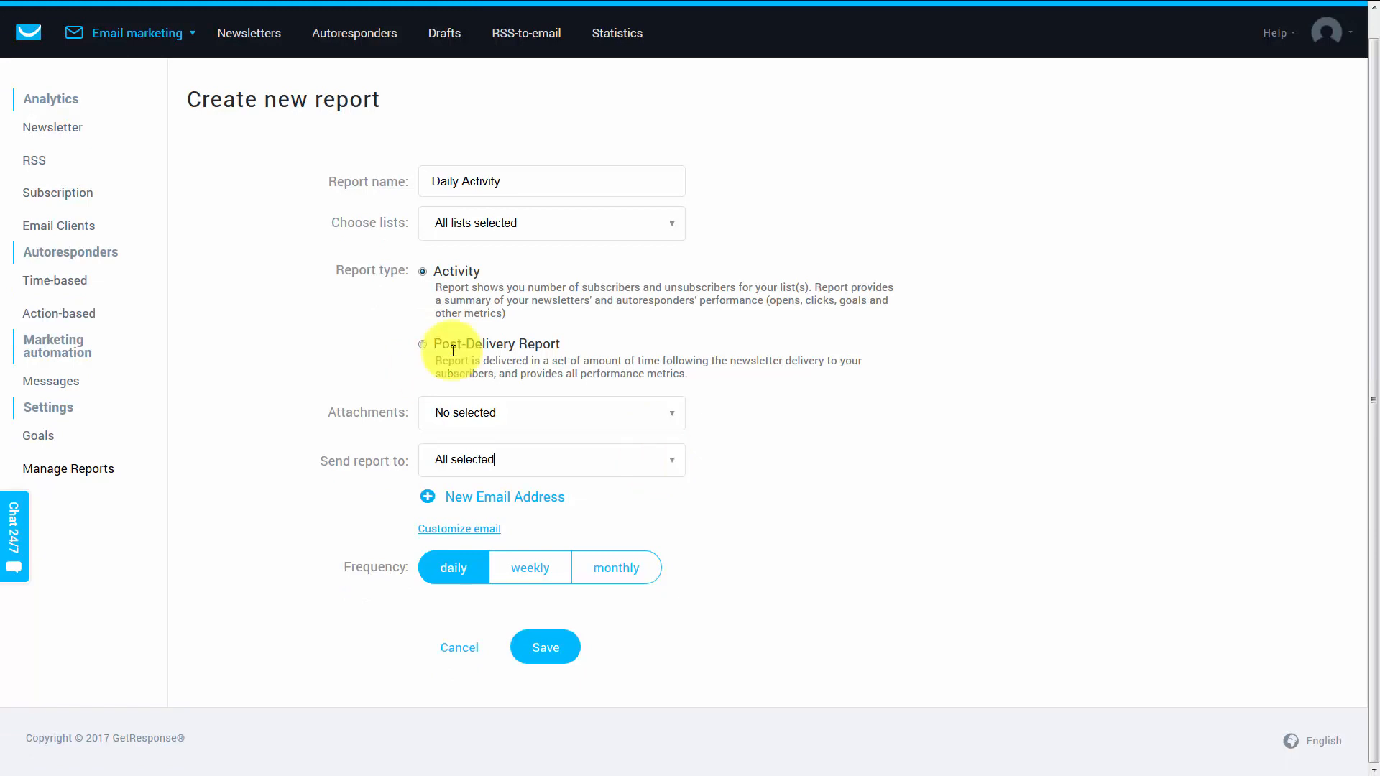
pyautogui.click(552, 460)
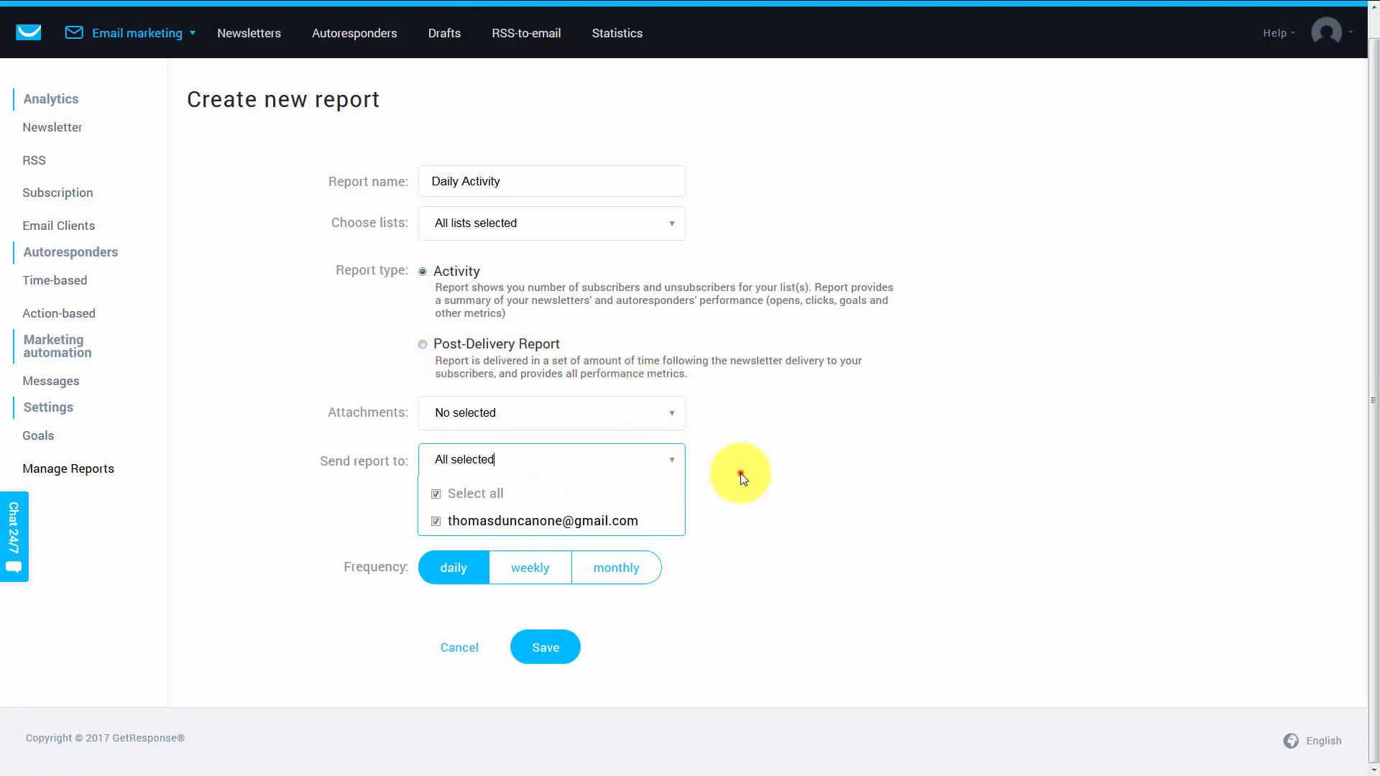
pyautogui.click(551, 459)
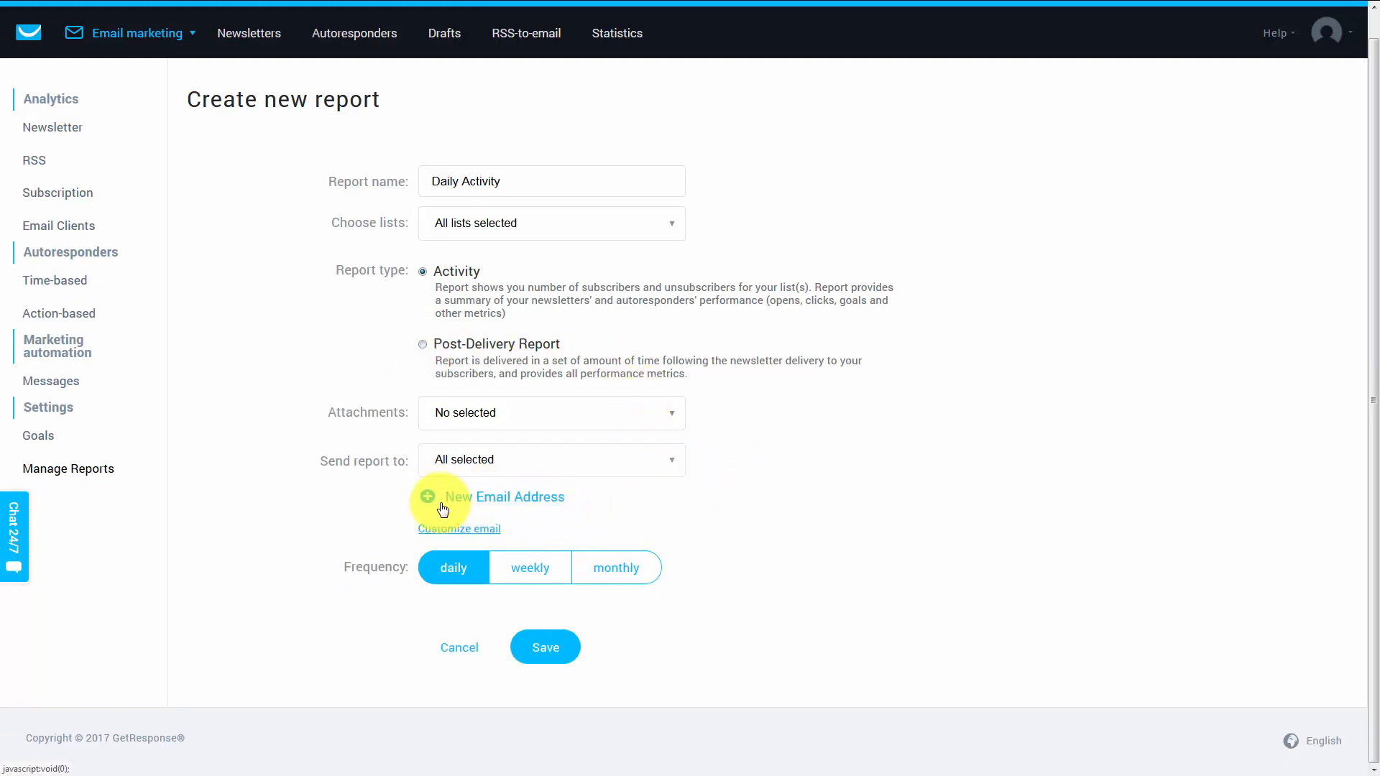
pyautogui.moveTo(506, 506)
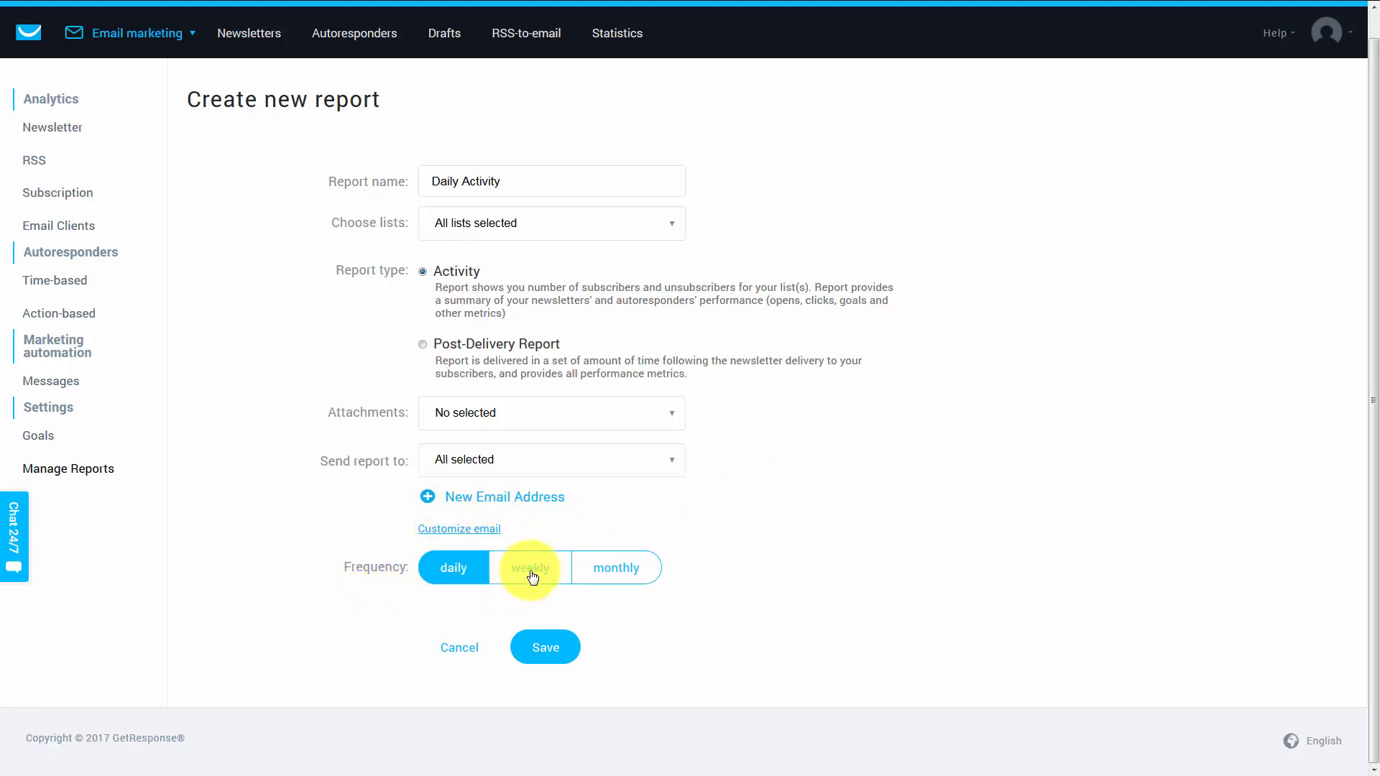
pyautogui.moveTo(598, 573)
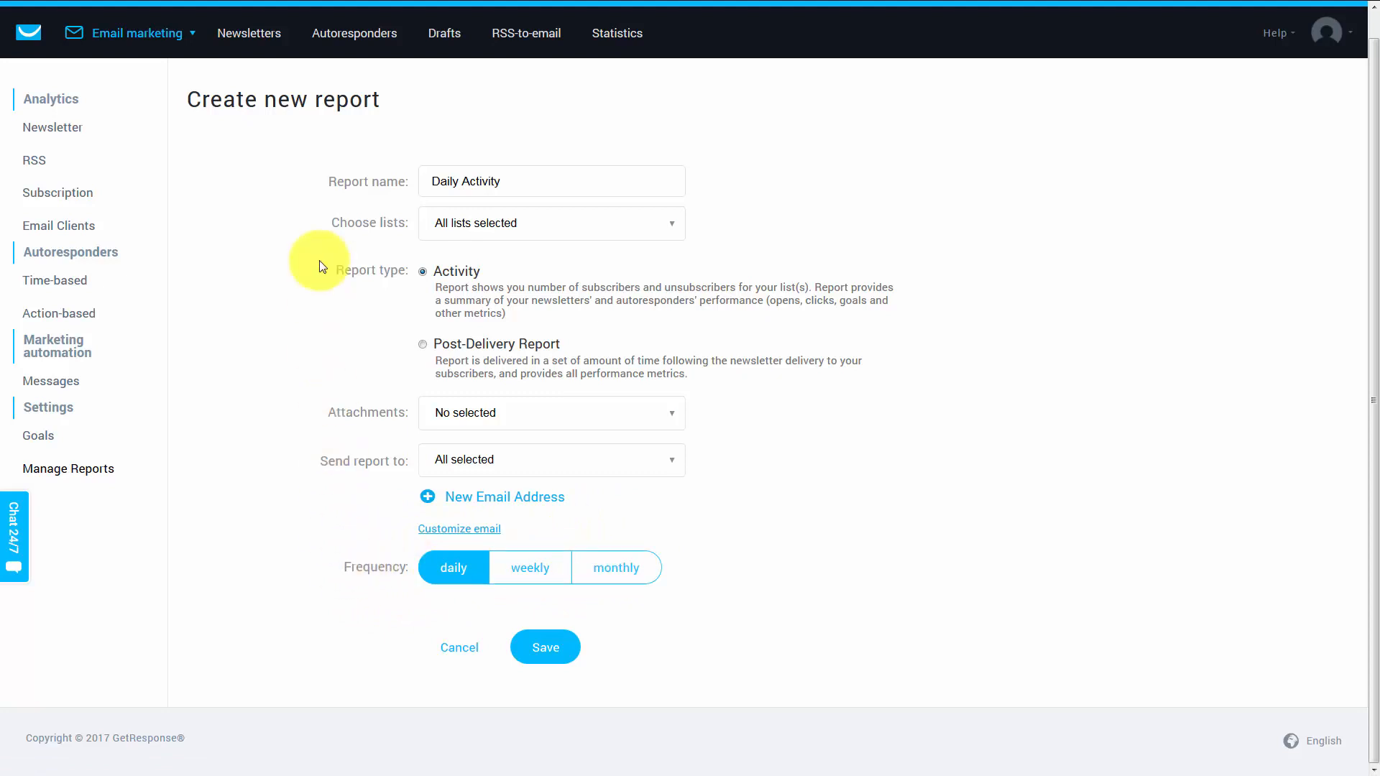
pyautogui.moveTo(315, 427)
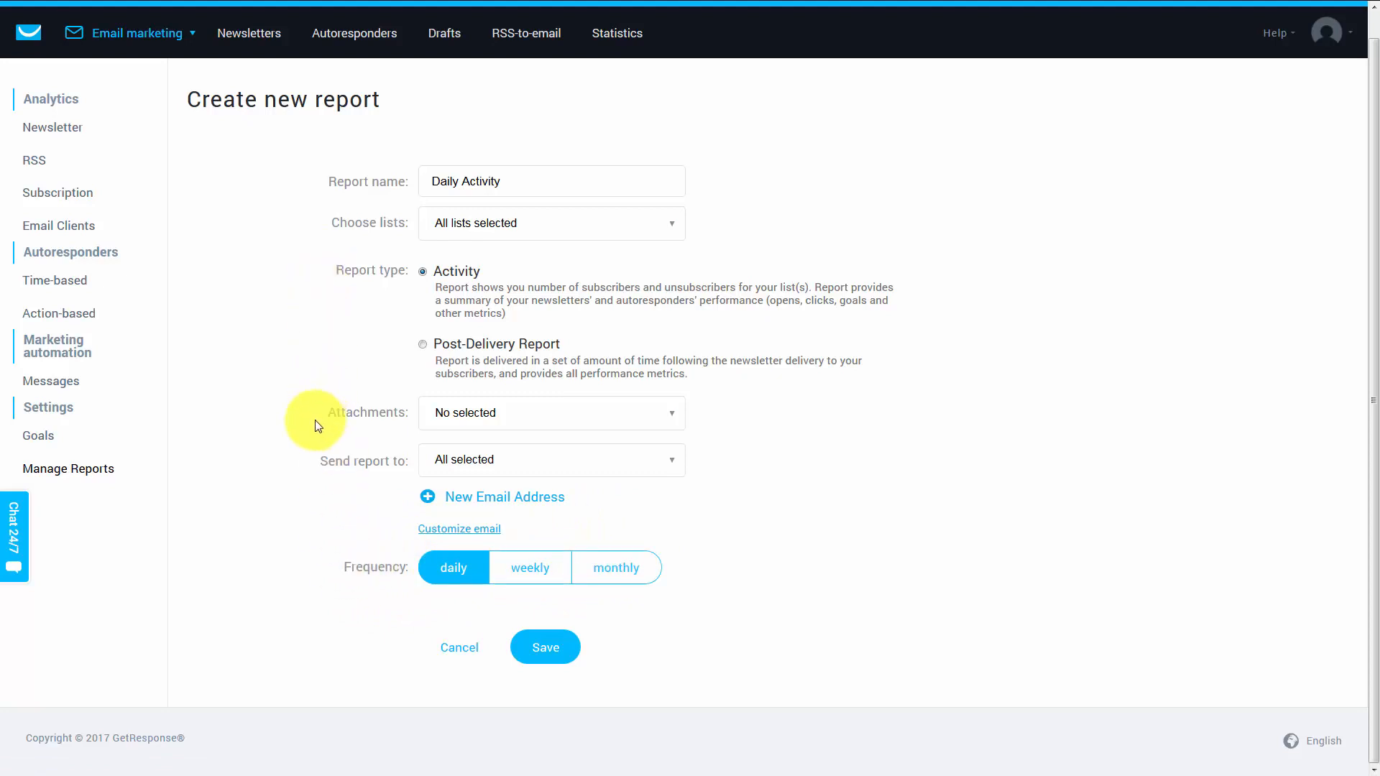
pyautogui.moveTo(308, 455)
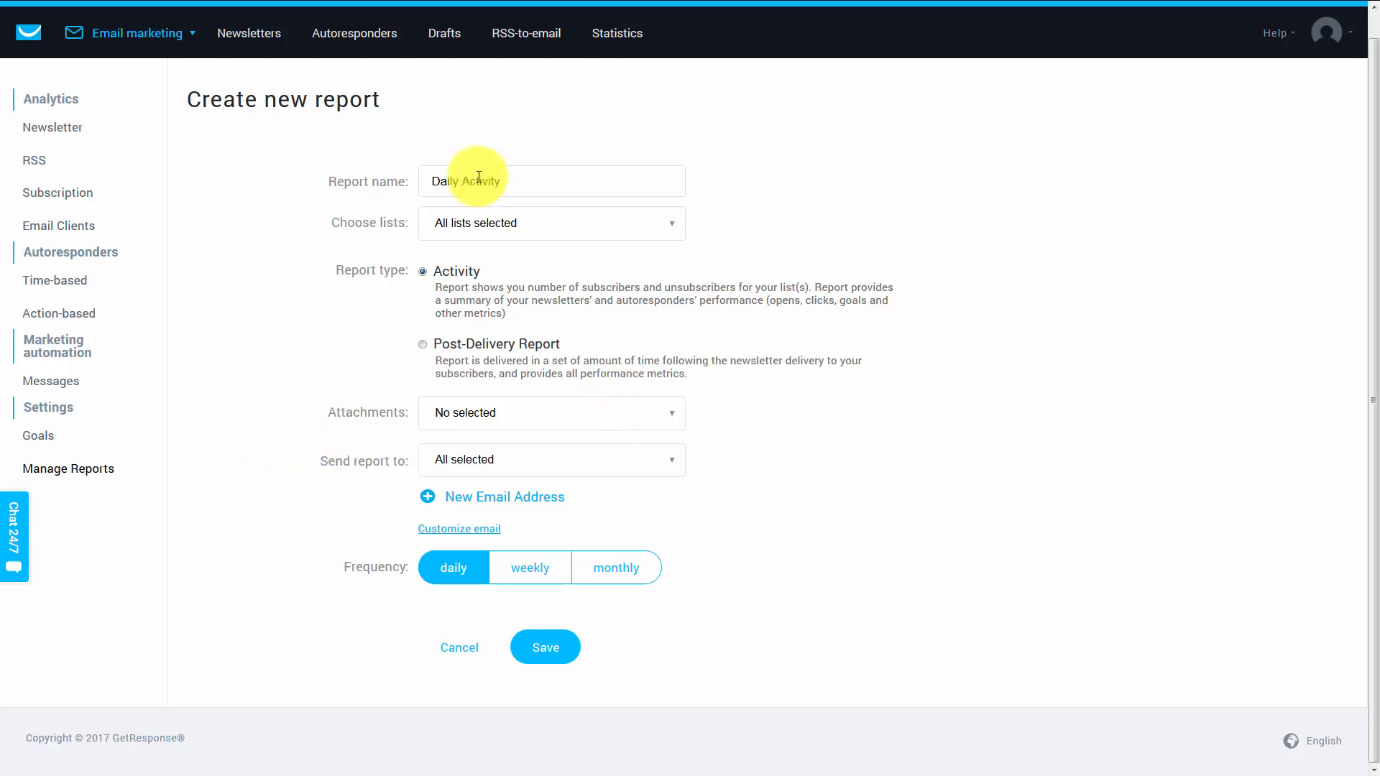
pyautogui.moveTo(233, 337)
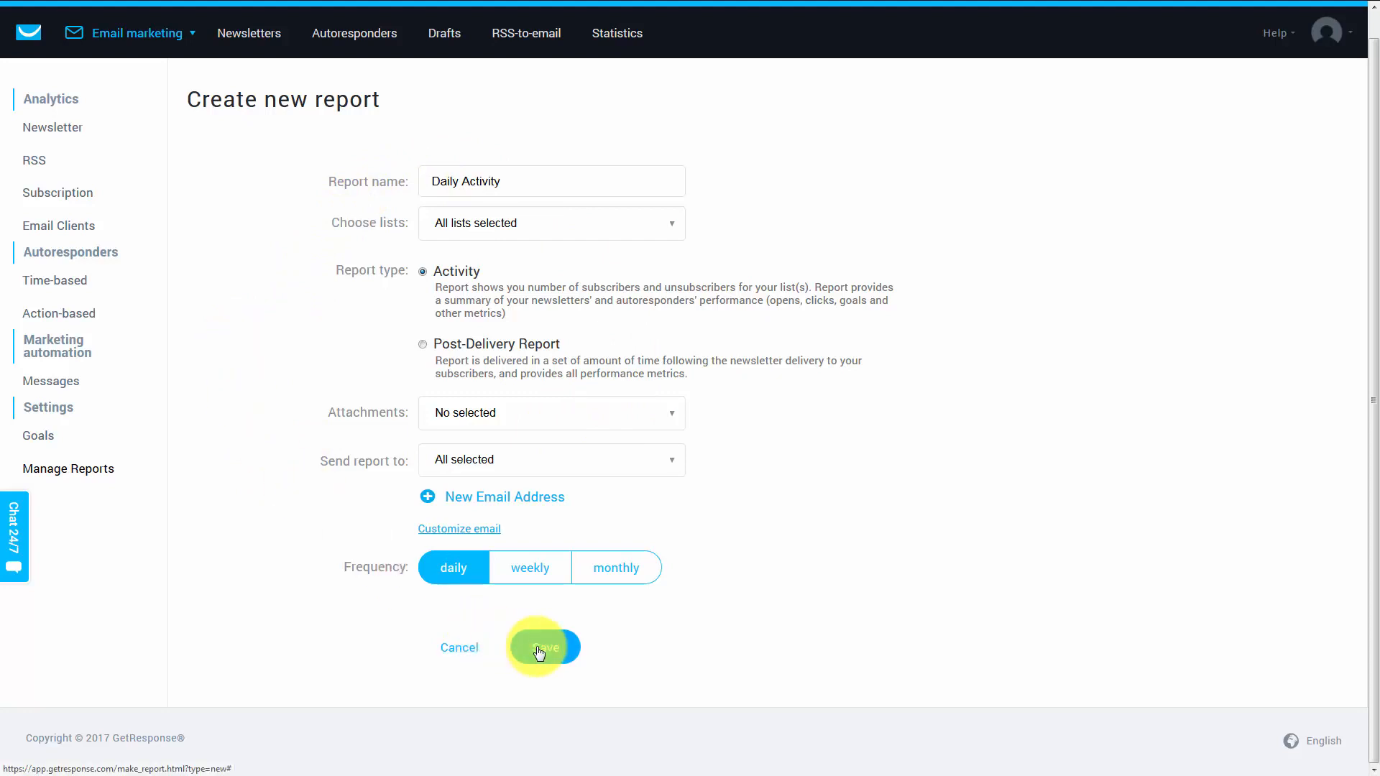
# Save the Daily Activity report.
pyautogui.click(544, 647)
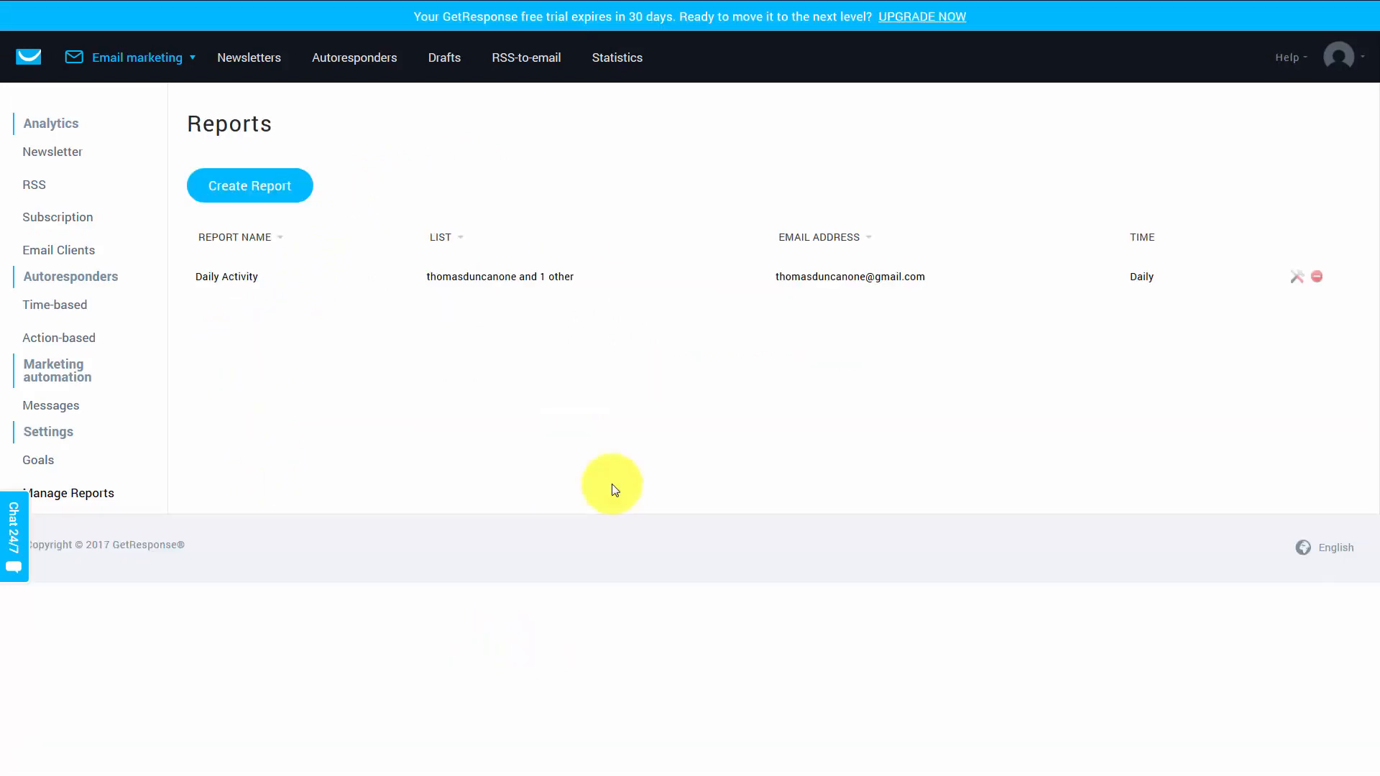
pyautogui.moveTo(1160, 339)
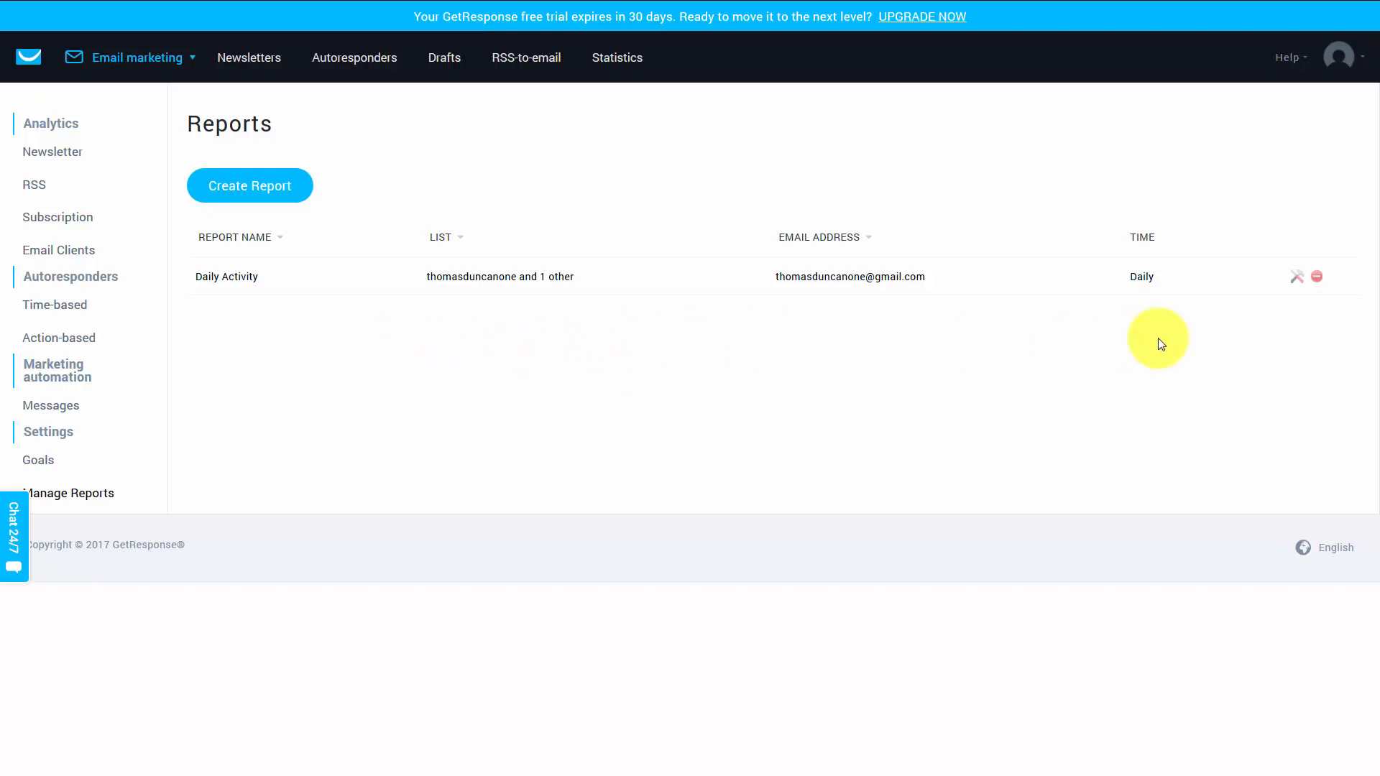
pyautogui.moveTo(688, 514)
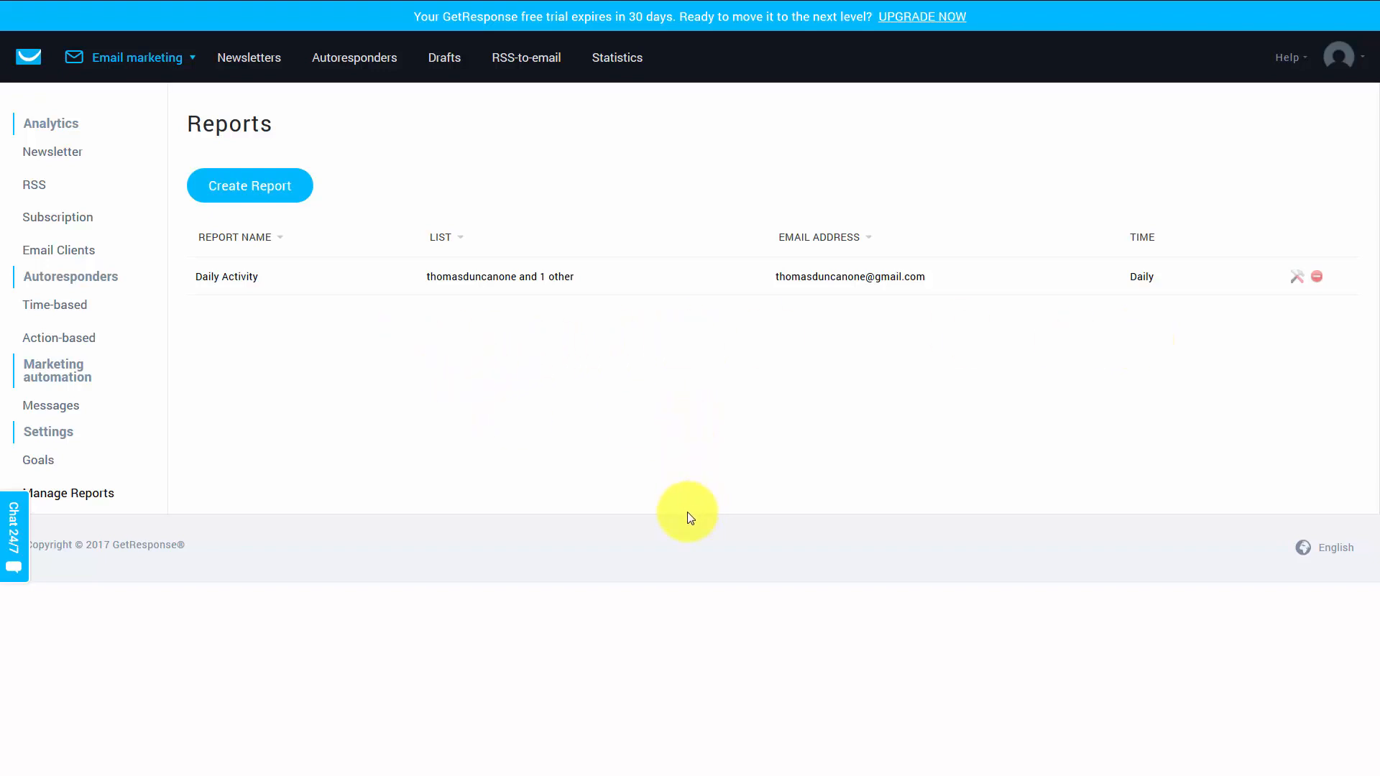
pyautogui.moveTo(267, 185)
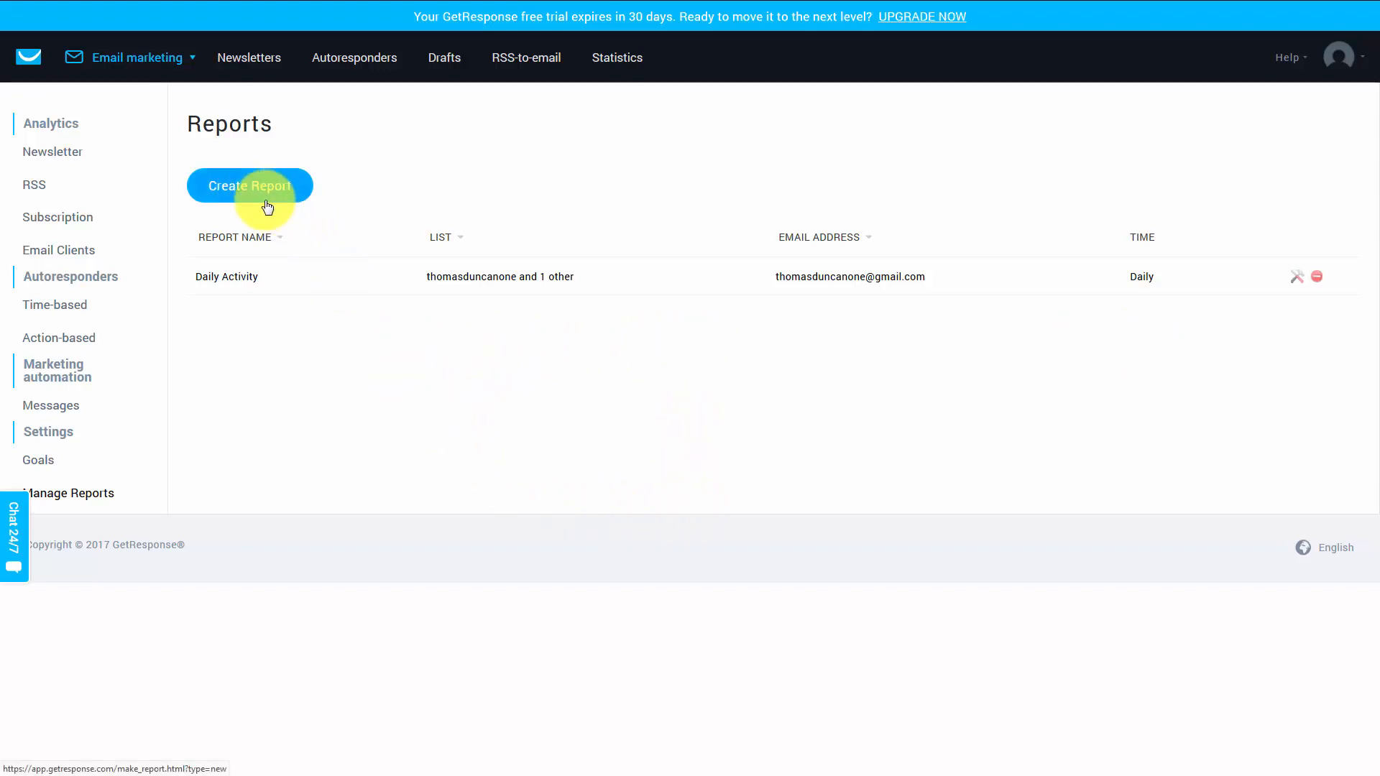
pyautogui.moveTo(236, 359)
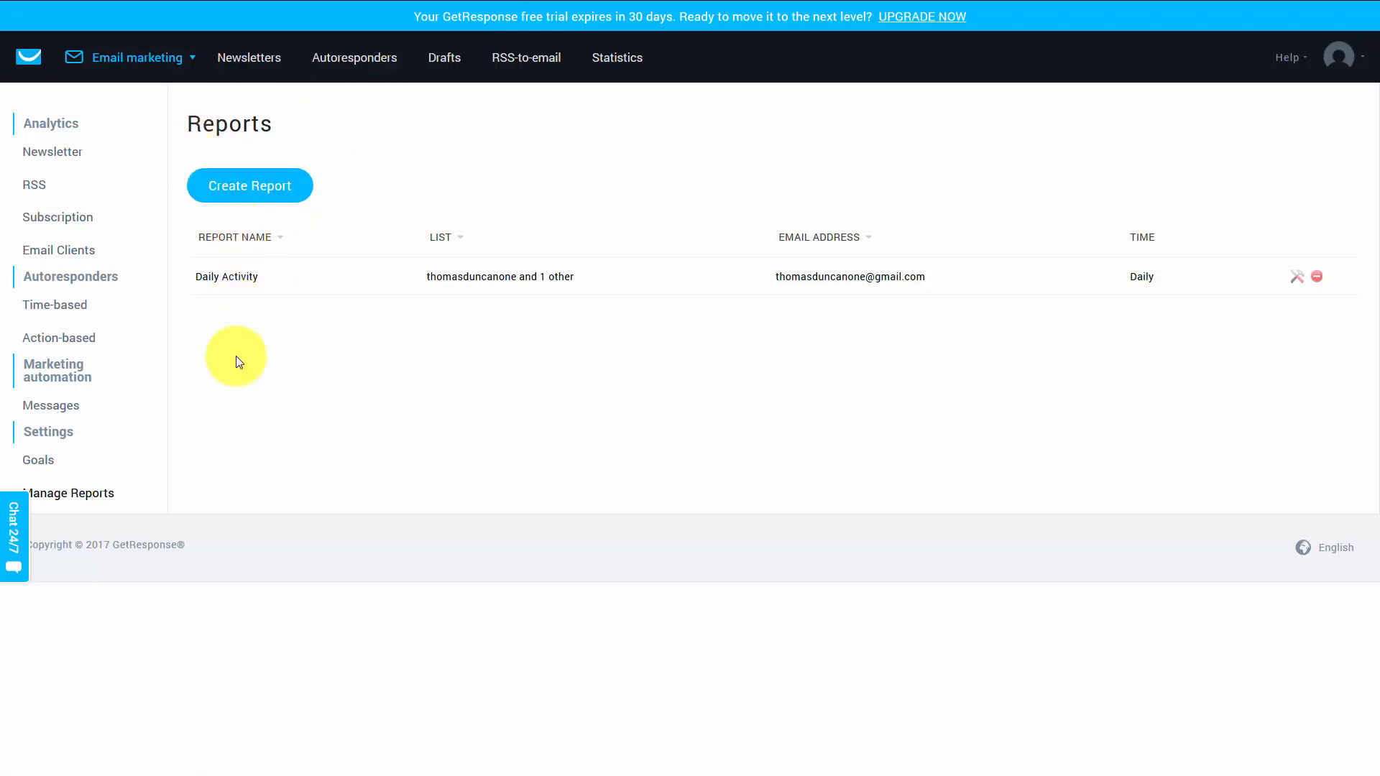
pyautogui.moveTo(409, 357)
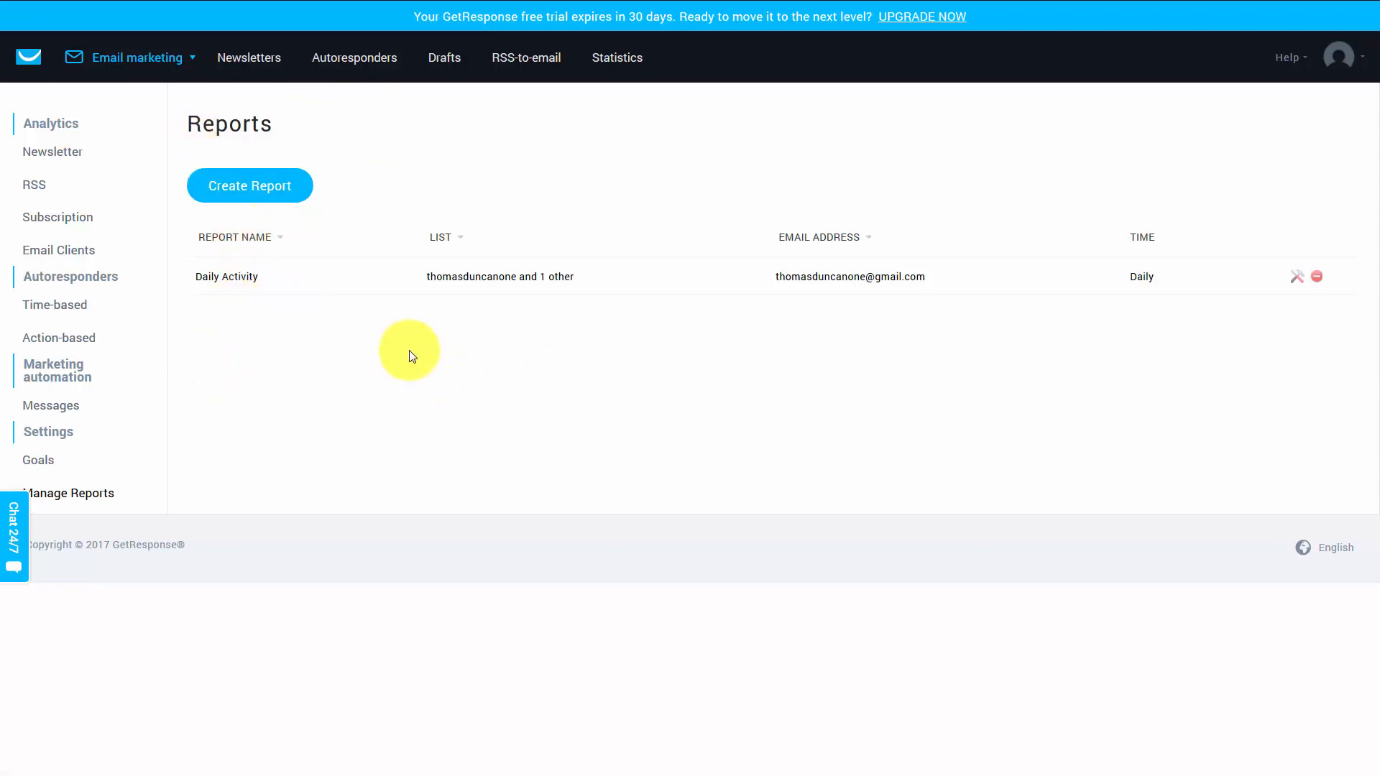
pyautogui.moveTo(400, 365)
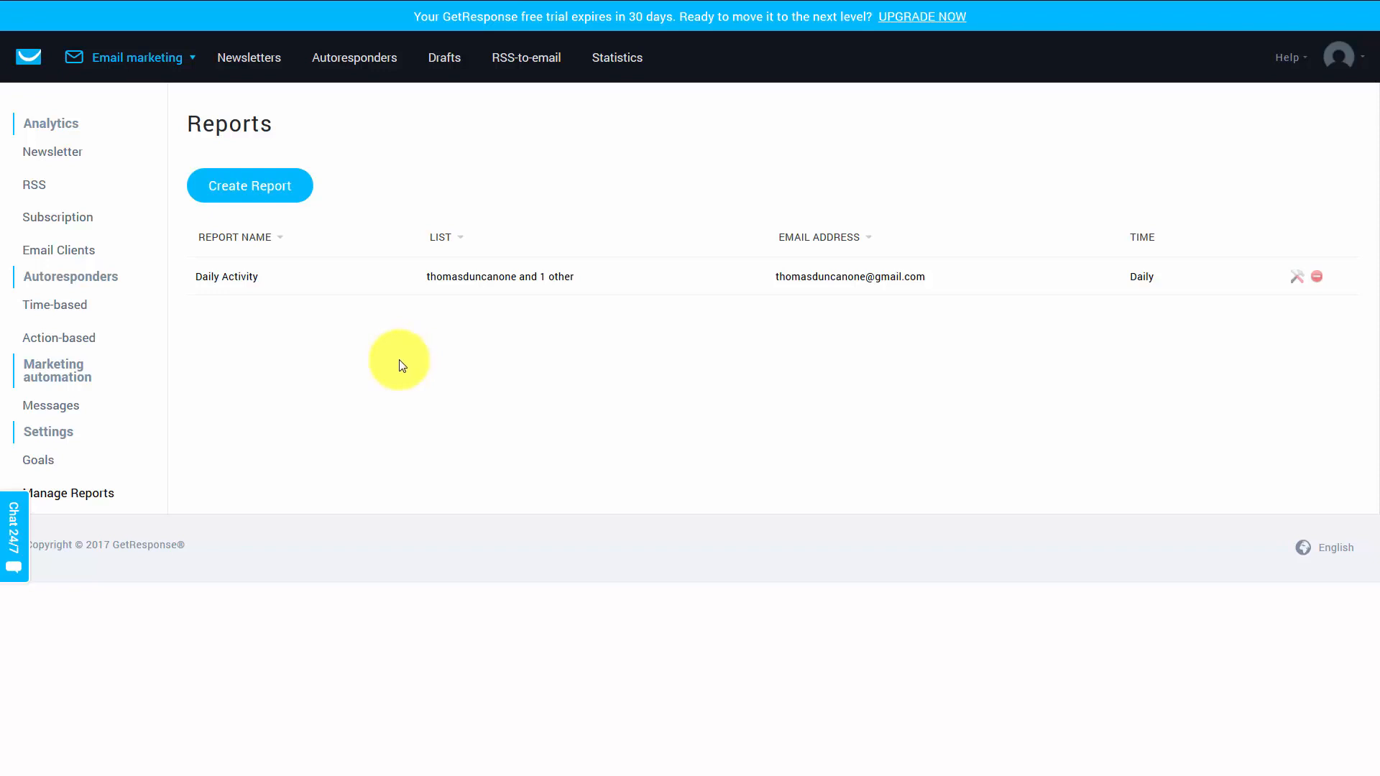
pyautogui.moveTo(392, 383)
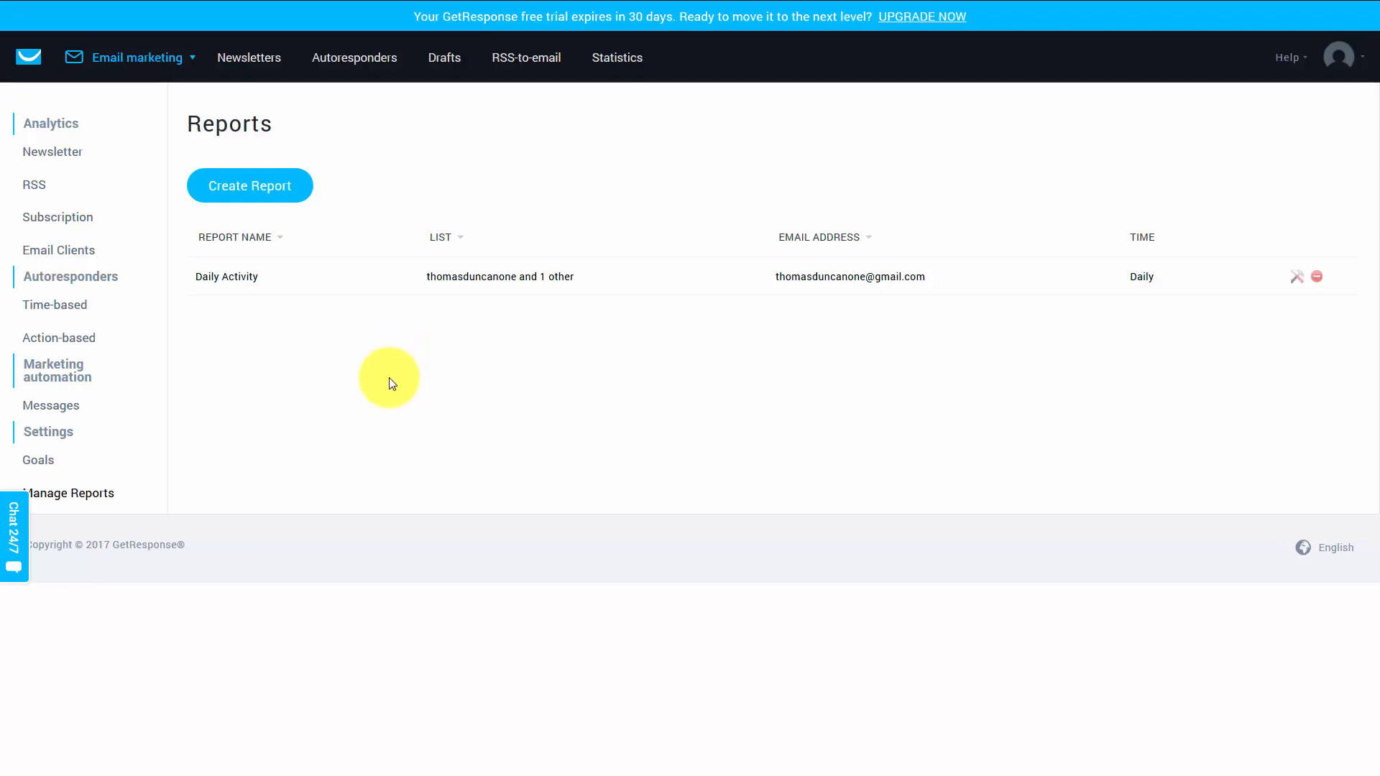
pyautogui.moveTo(385, 384)
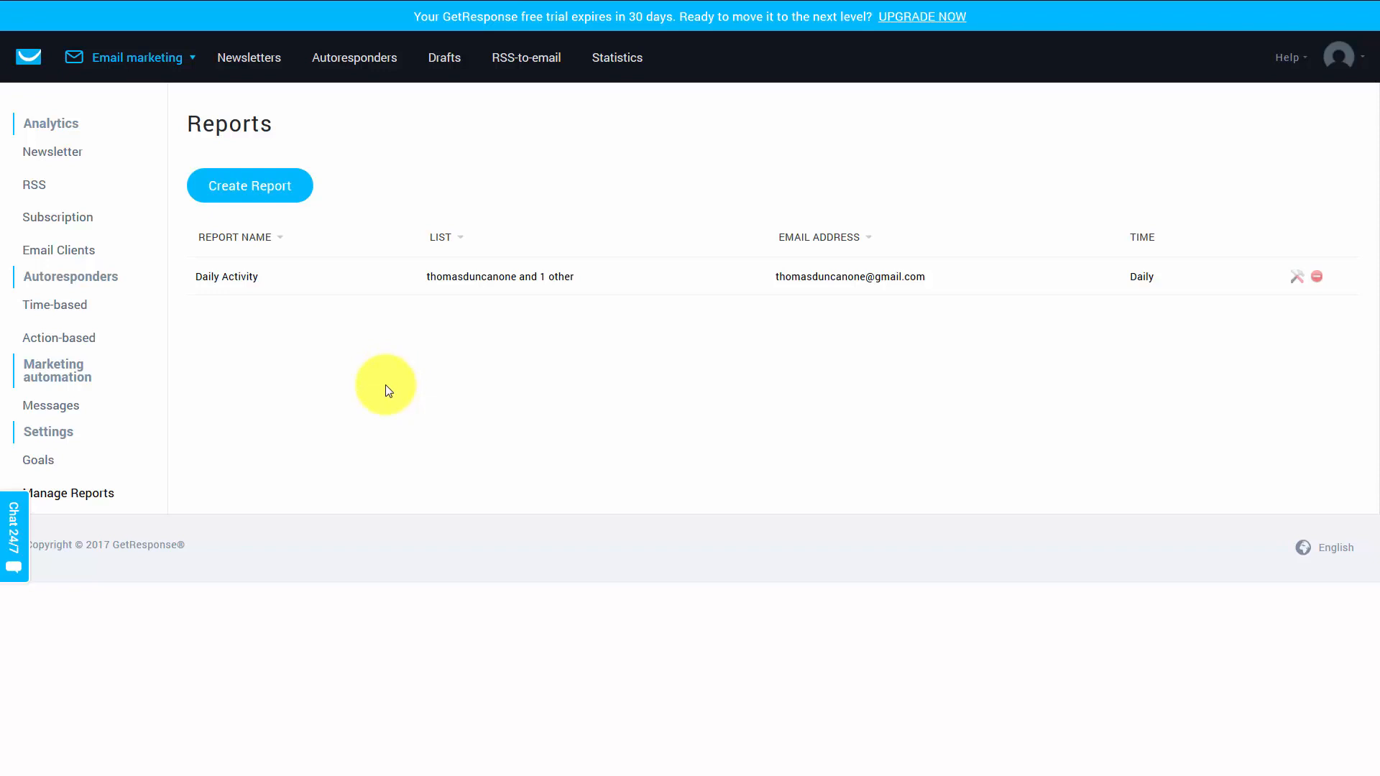